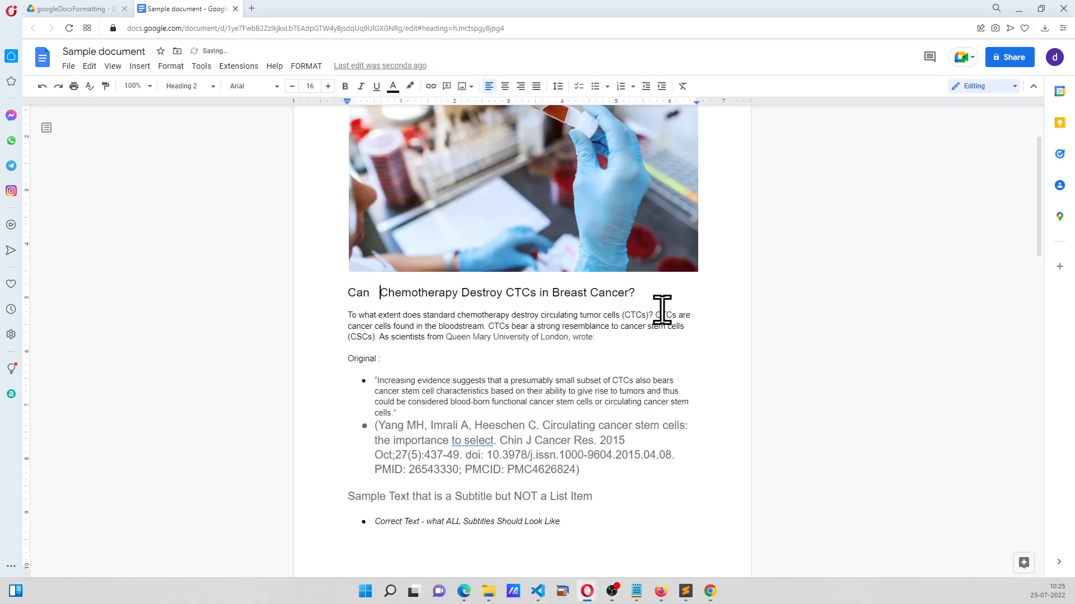
Review the sample article and select the second reference bullet under Breast cancer
{"action": "left_click", "coordinate": [188, 86]}
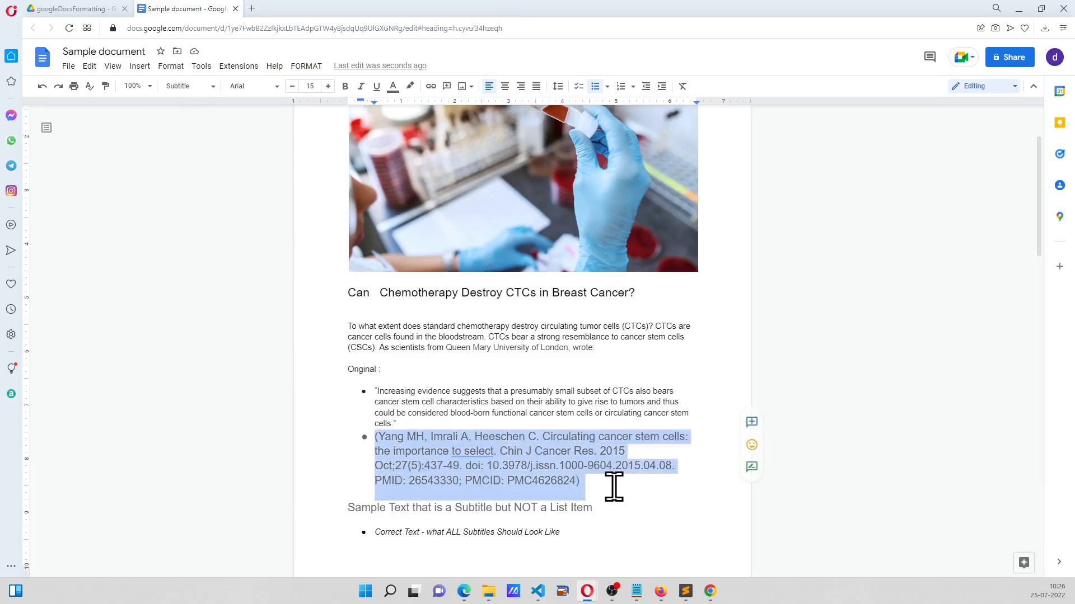
{"action": "scroll", "scroll_direction": "down", "scroll_amount": 3}
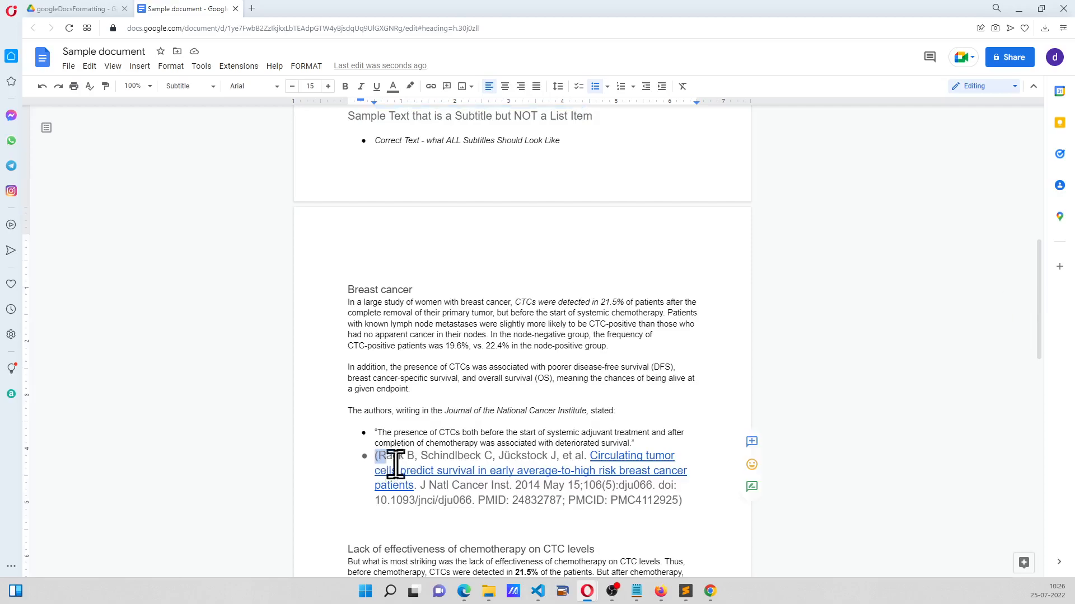
{"action": "left_click_drag", "start_coordinate": [386, 455], "coordinate": [552, 501]}
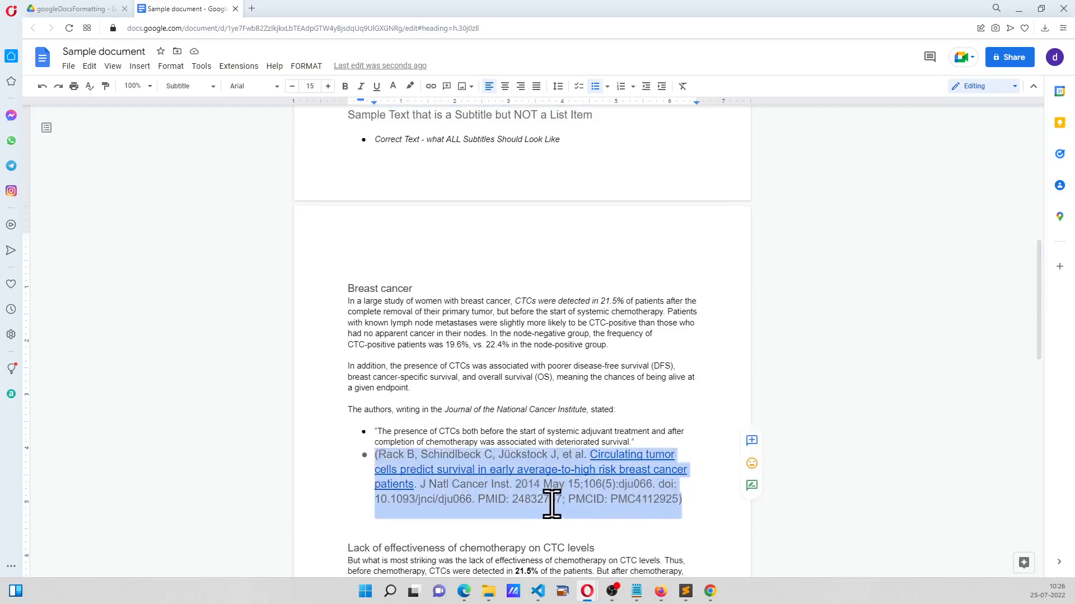
{"action": "scroll", "scroll_direction": "down", "scroll_amount": 3}
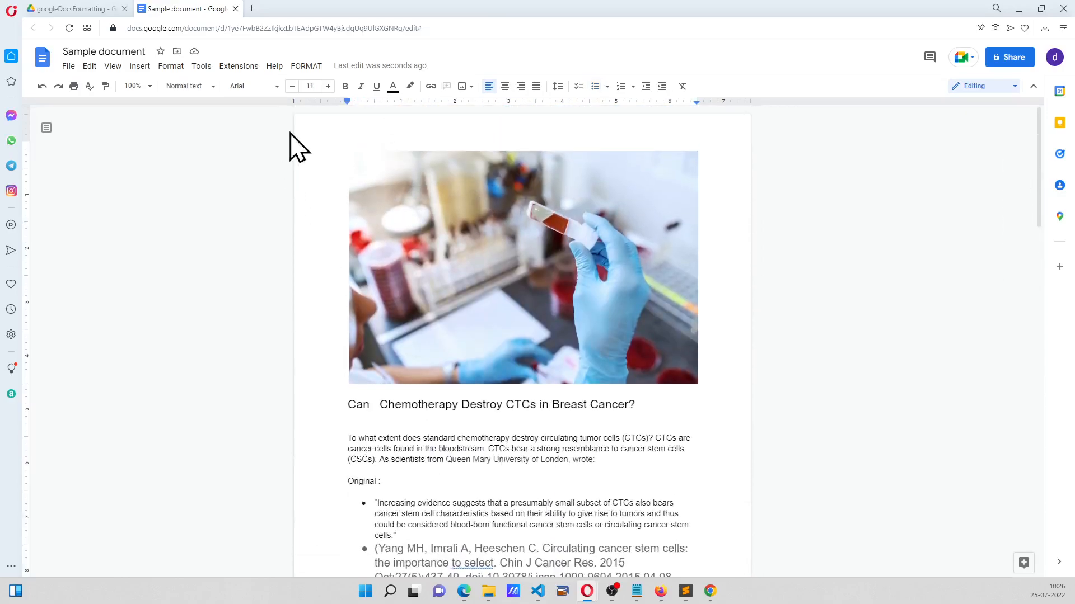
Run the FORMAT command and authorize the attached script for this account despite the unverified warning
{"action": "left_click", "coordinate": [305, 66]}
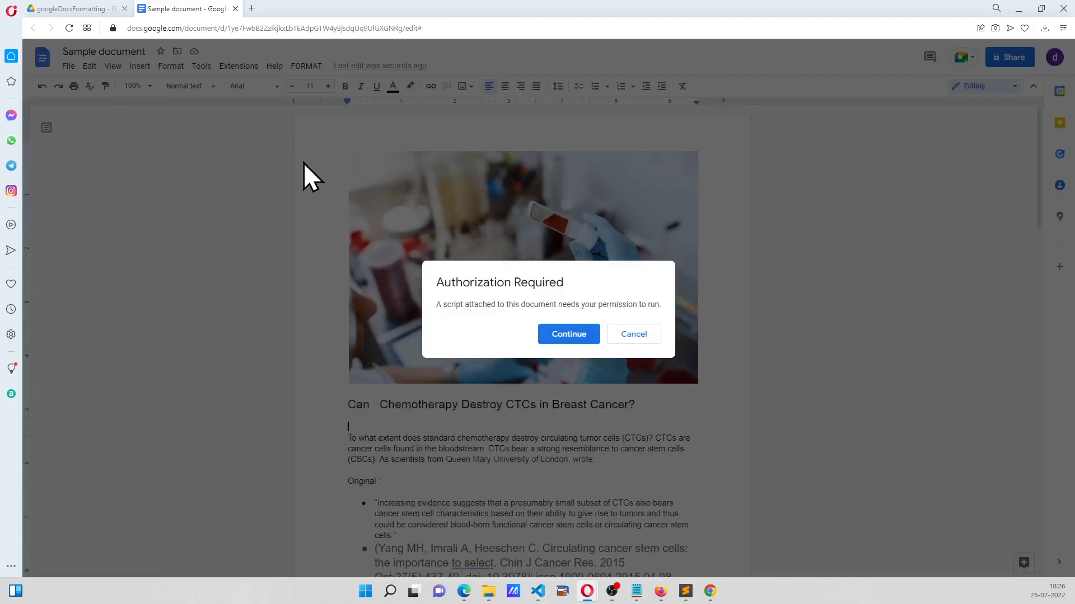
{"action": "left_click", "coordinate": [568, 333]}
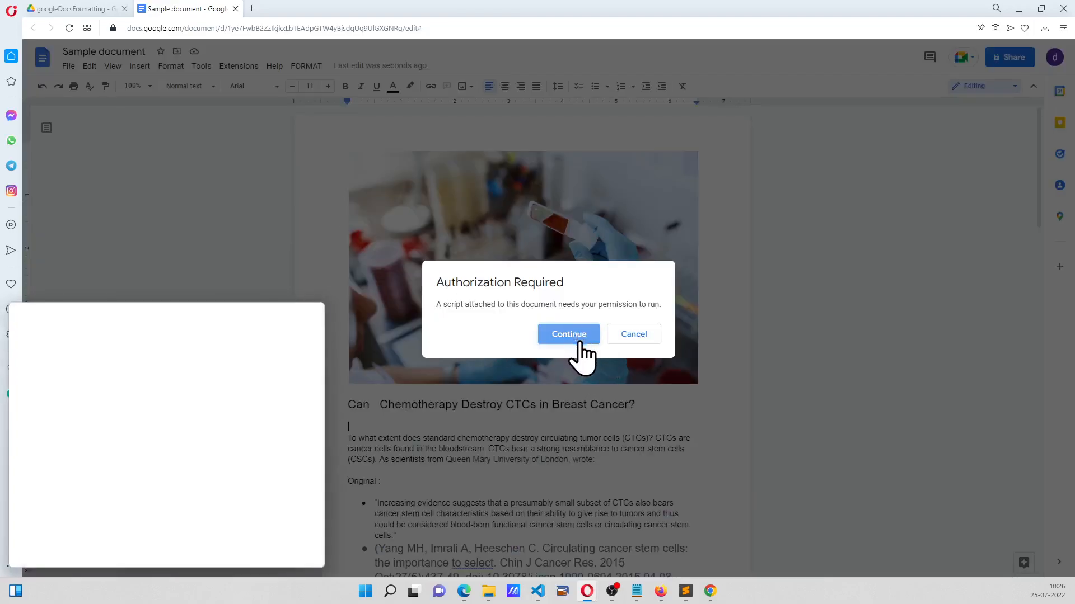
{"action": "left_click", "coordinate": [569, 333]}
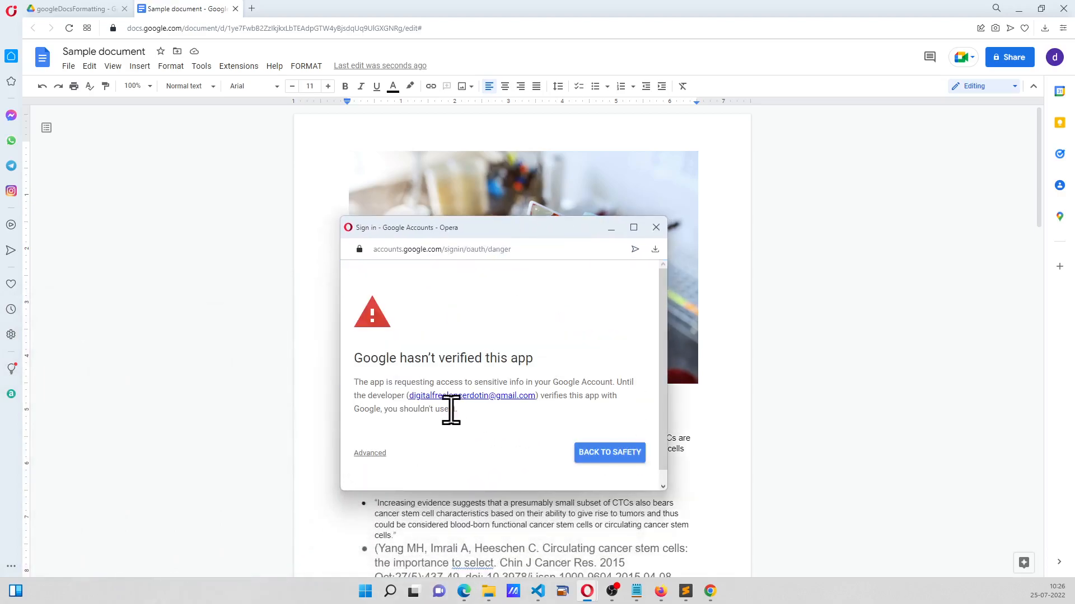
{"action": "left_click", "coordinate": [370, 452]}
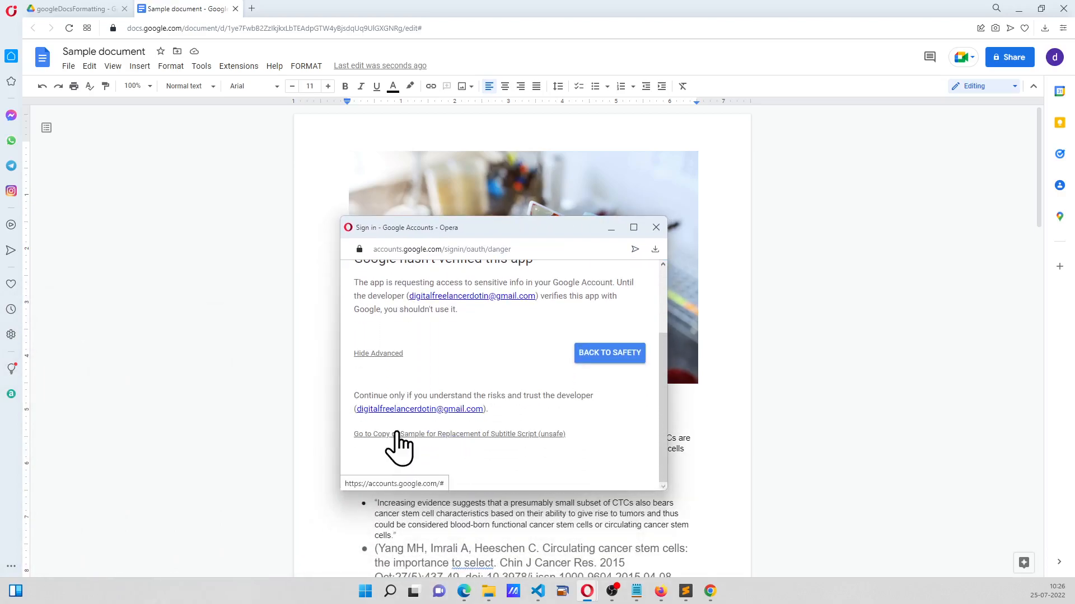
{"action": "left_click", "coordinate": [459, 434]}
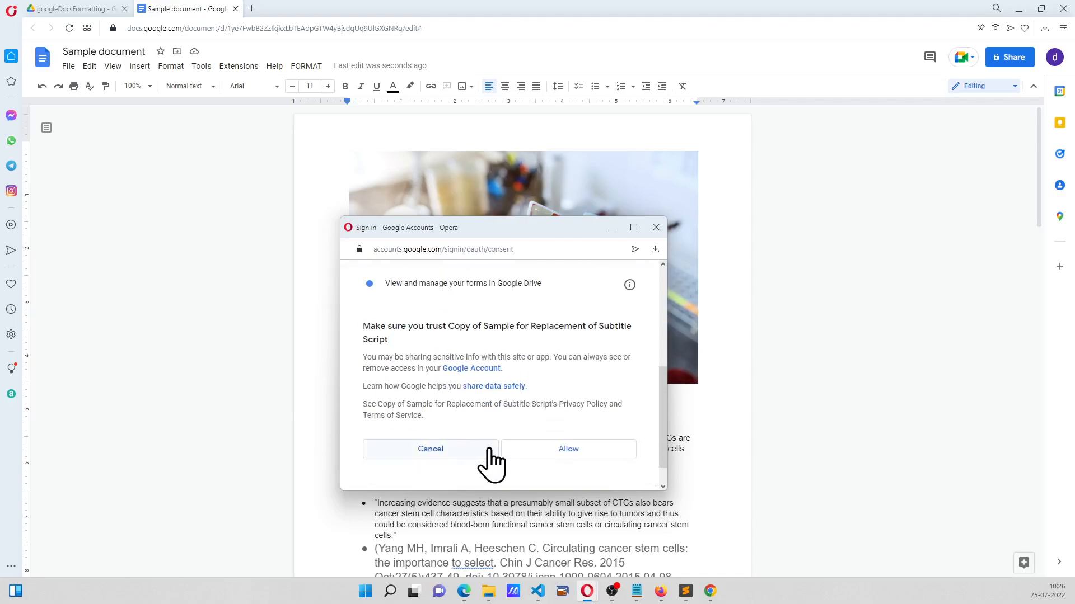
{"action": "left_click", "coordinate": [567, 449]}
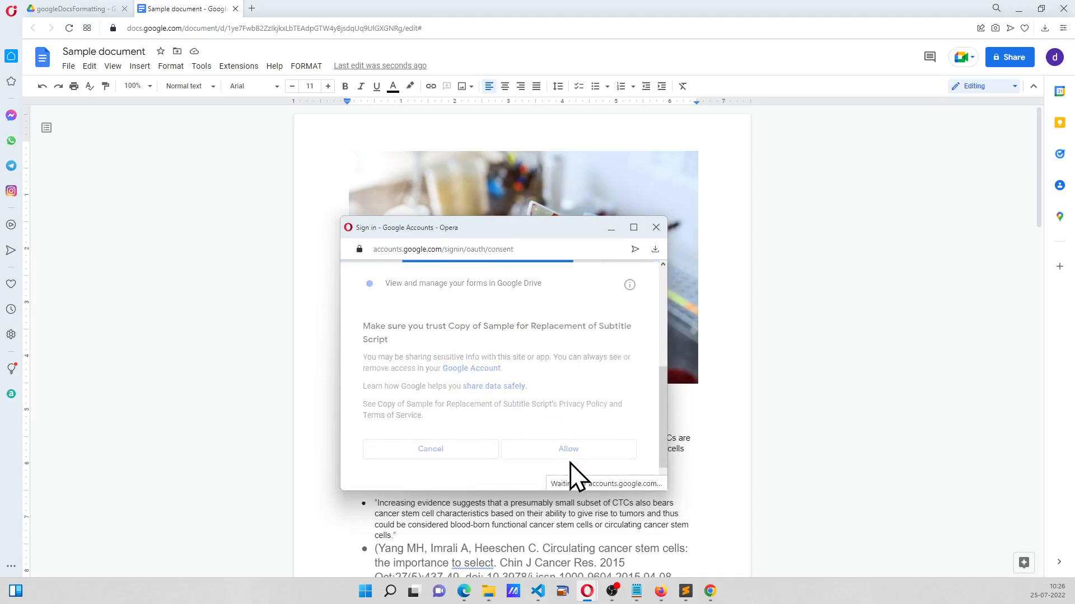
{"action": "left_click", "coordinate": [568, 449]}
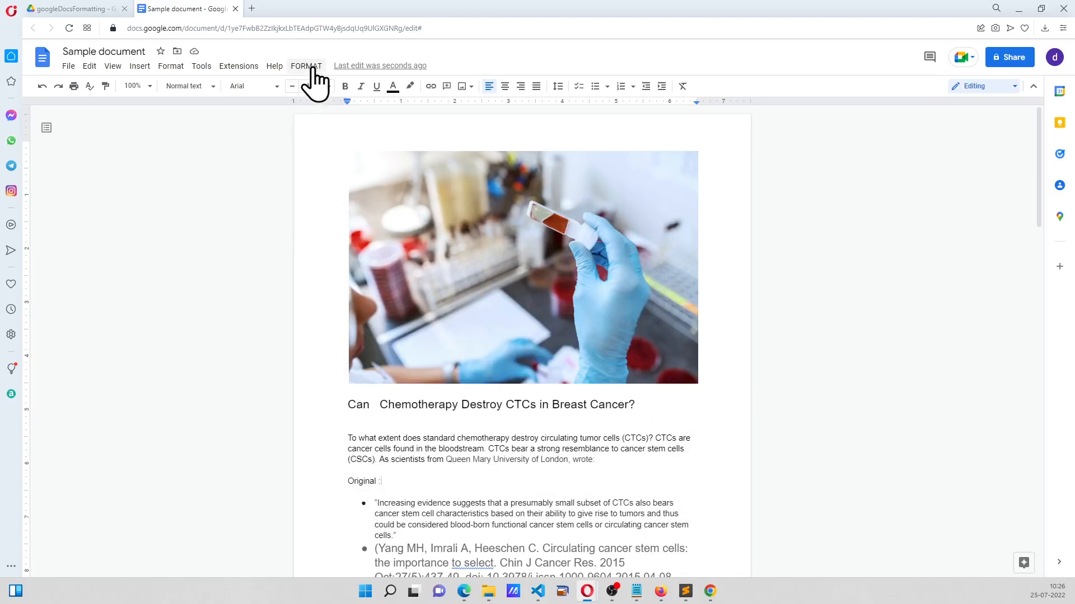
Run FORMAT DOCUMENT, dismiss the exception banner and check the italicized, tightened reference bullets
{"action": "left_click", "coordinate": [305, 66]}
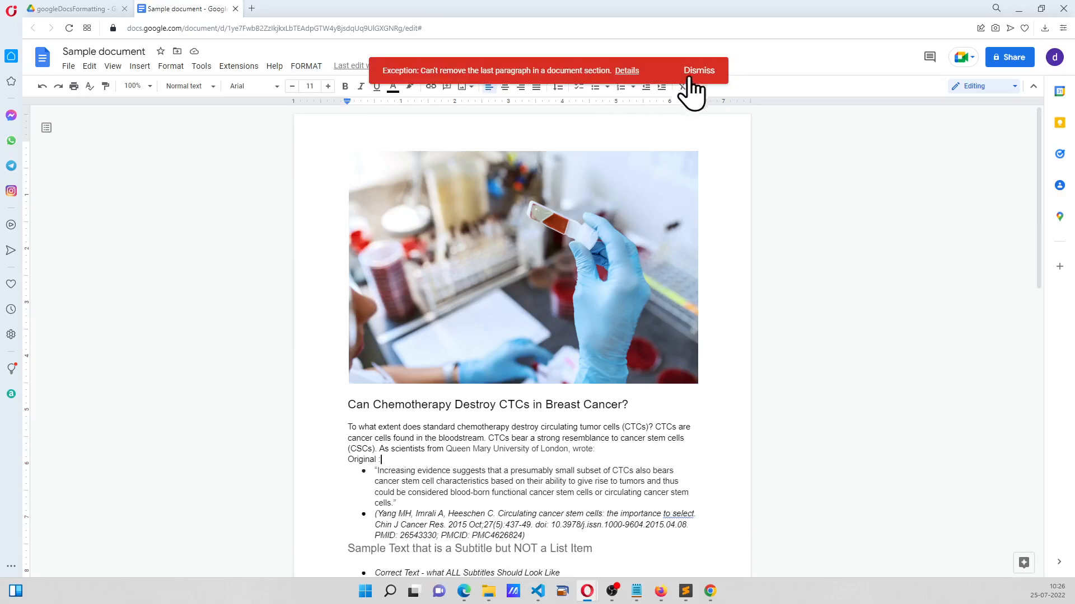
{"action": "left_click", "coordinate": [698, 69]}
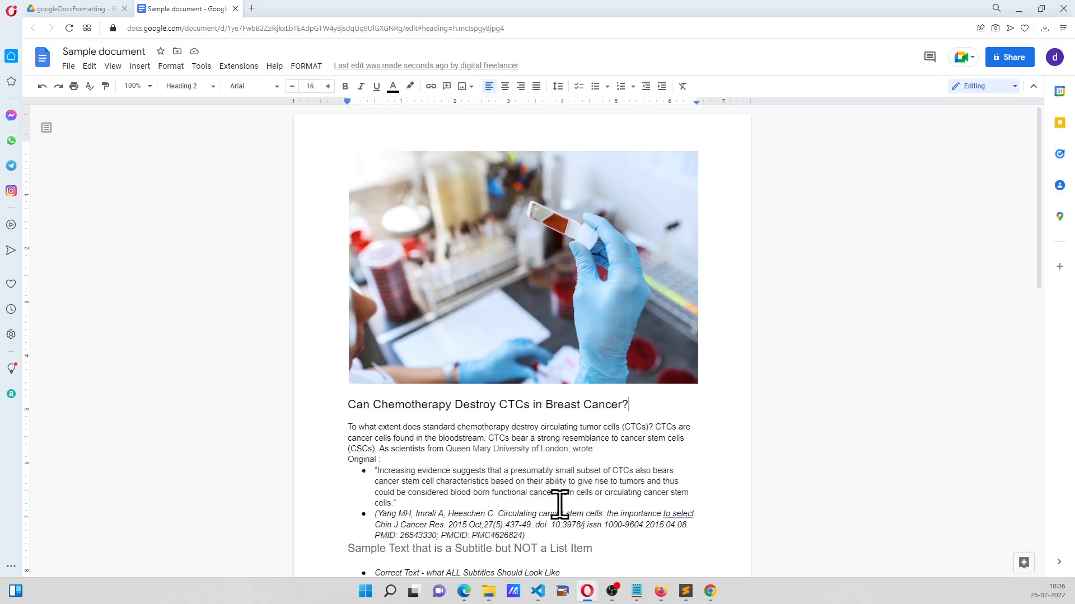
{"action": "scroll", "scroll_direction": "down", "scroll_amount": 3}
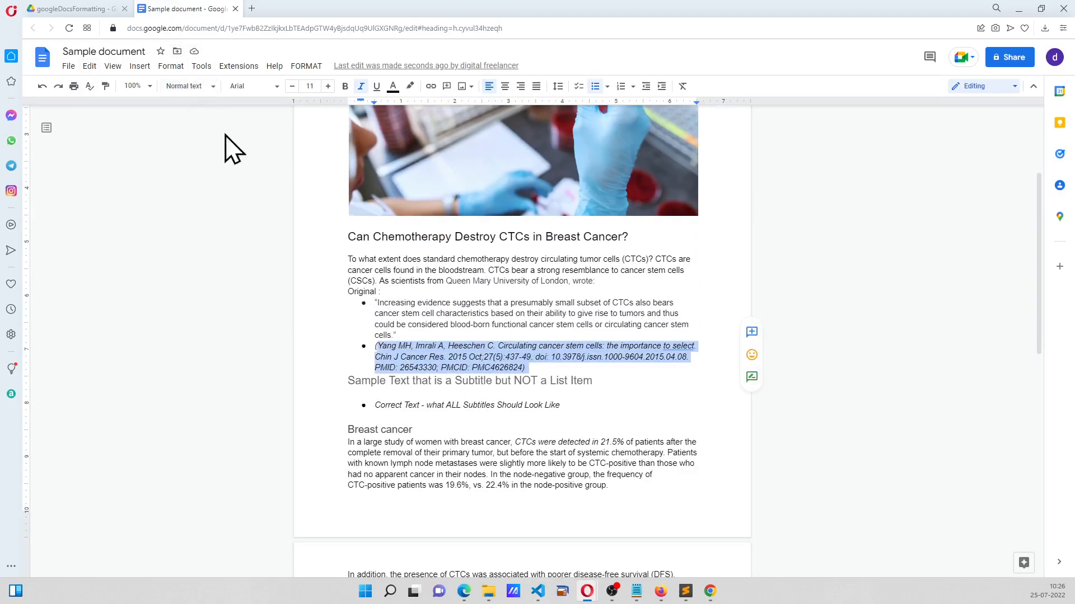
{"action": "left_click", "coordinate": [472, 356]}
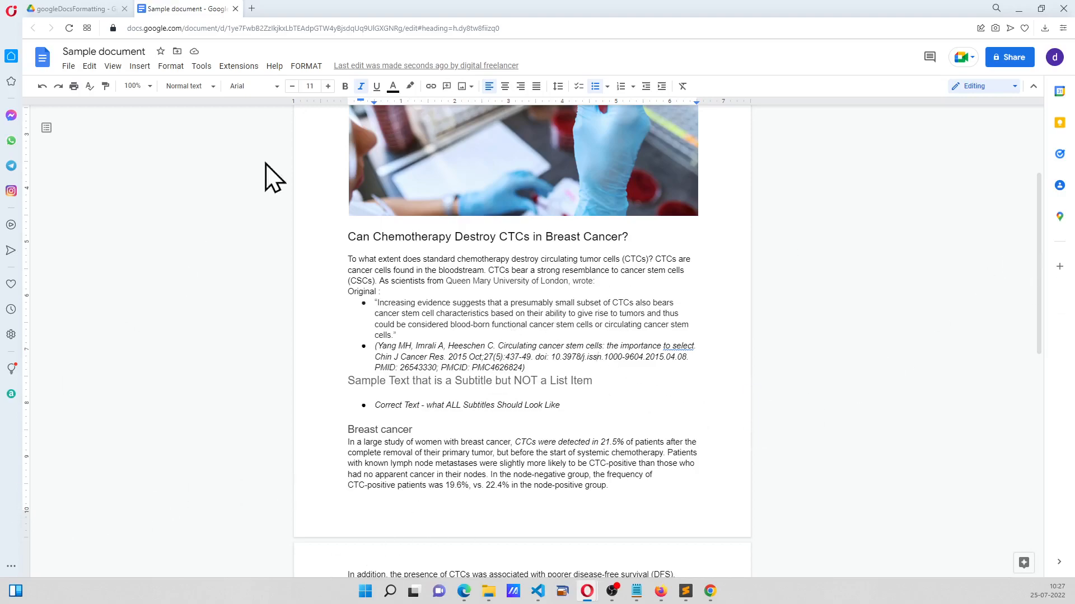
Create a new blank Google Doc named Doc2 in the googleDocsFormatting Drive folder
{"action": "left_click", "coordinate": [72, 7]}
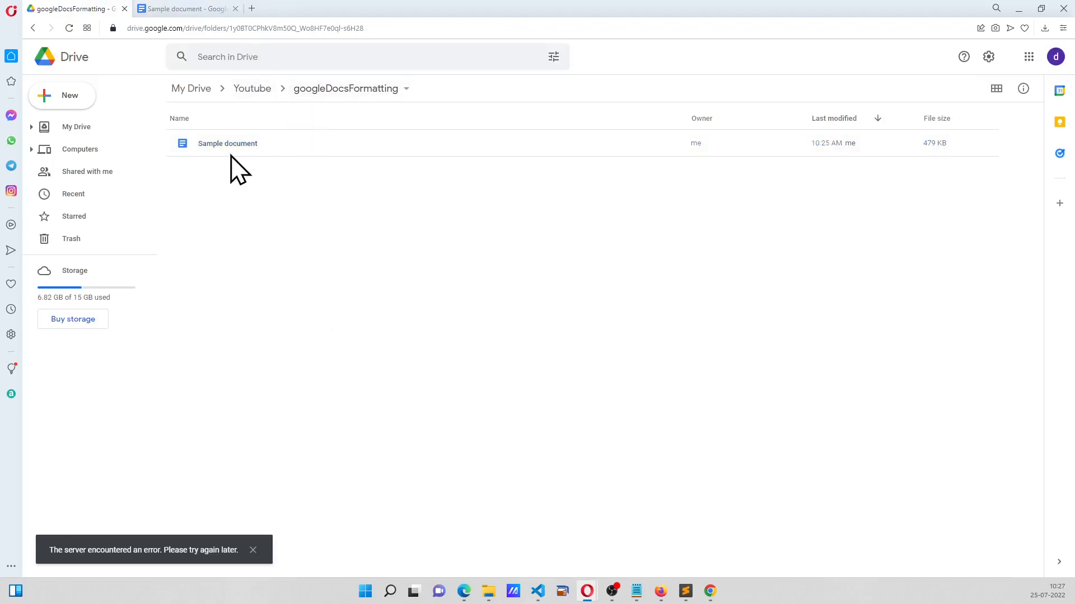
{"action": "left_click", "coordinate": [184, 8]}
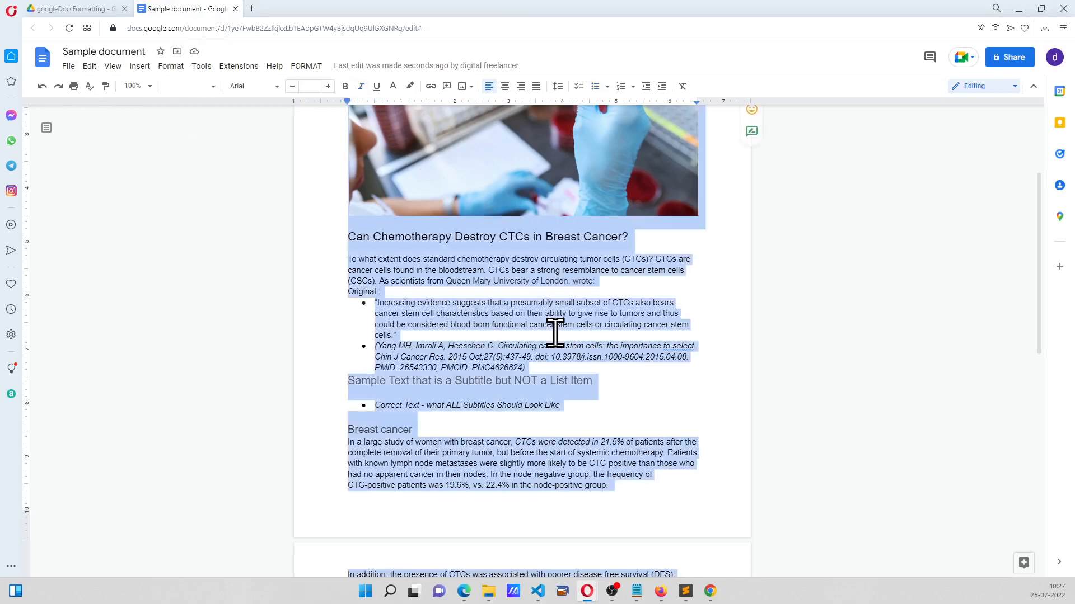
{"action": "left_click", "coordinate": [72, 8]}
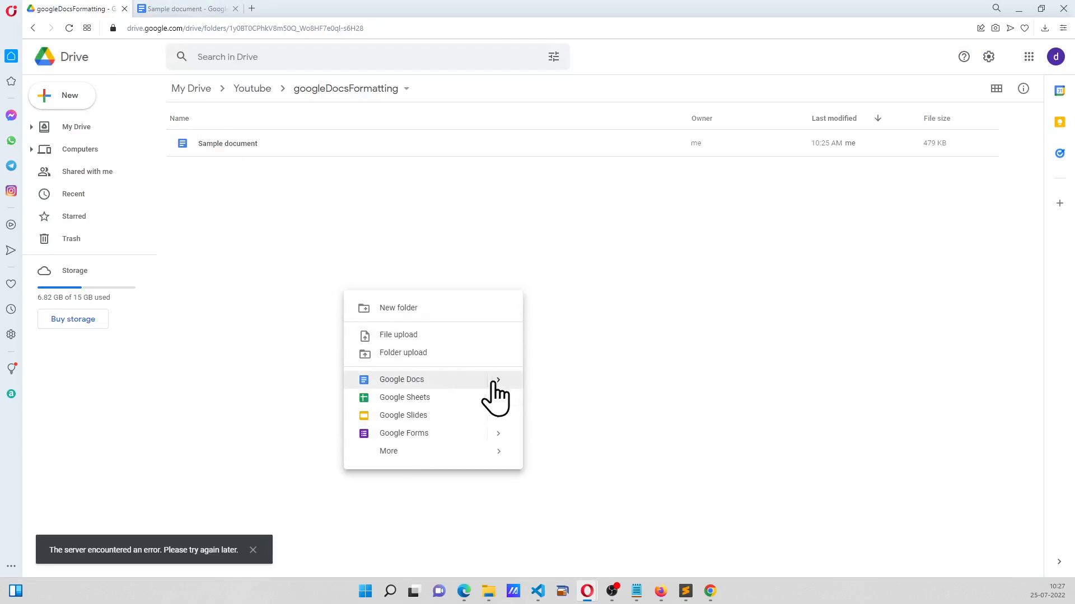
{"action": "left_click", "coordinate": [401, 379]}
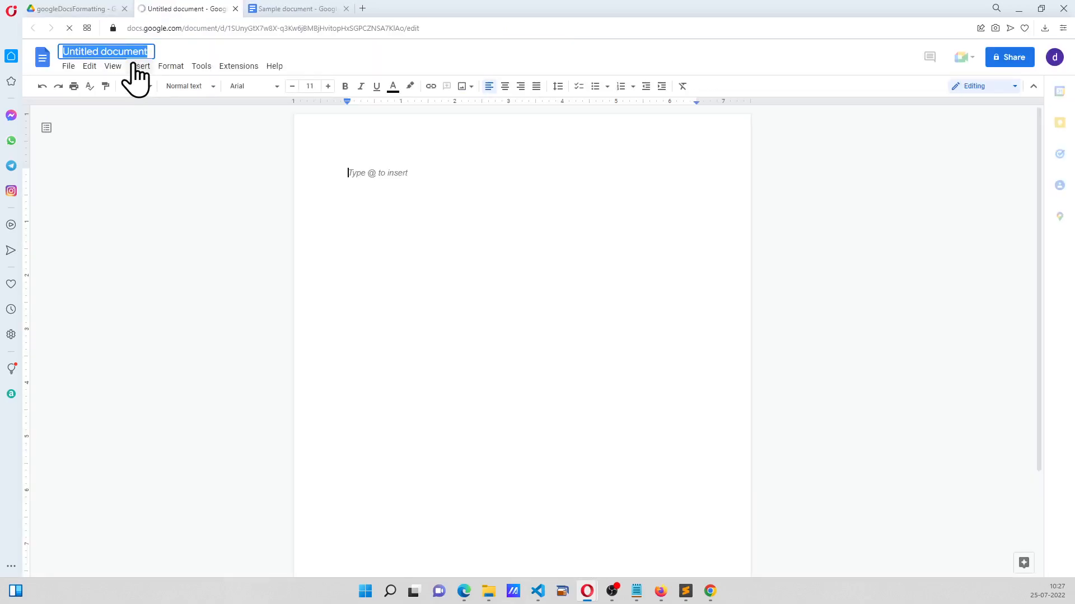
{"action": "type", "text": "Doc2"}
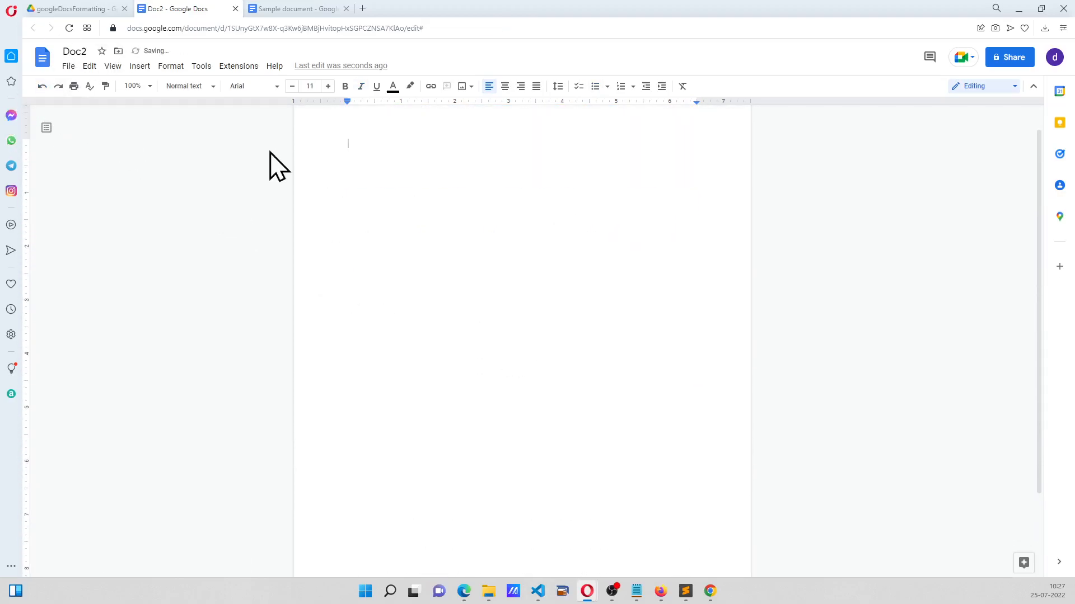
Copy the whole Sample document content and bring it into Doc2
{"action": "left_click", "coordinate": [295, 7]}
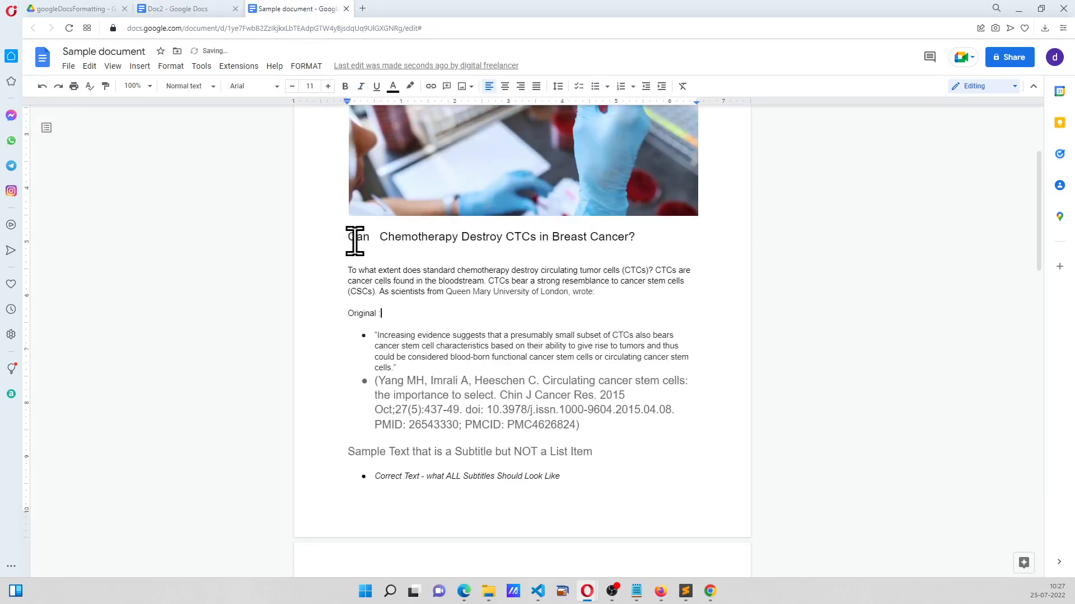
{"action": "key", "text": "ctrl+a"}
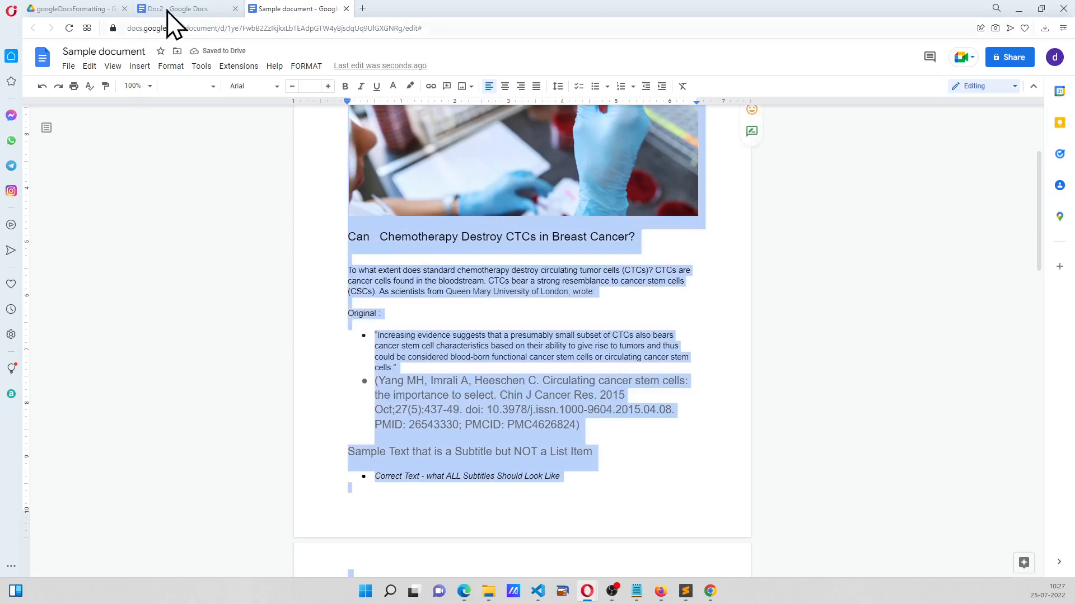
{"action": "left_click", "coordinate": [184, 8]}
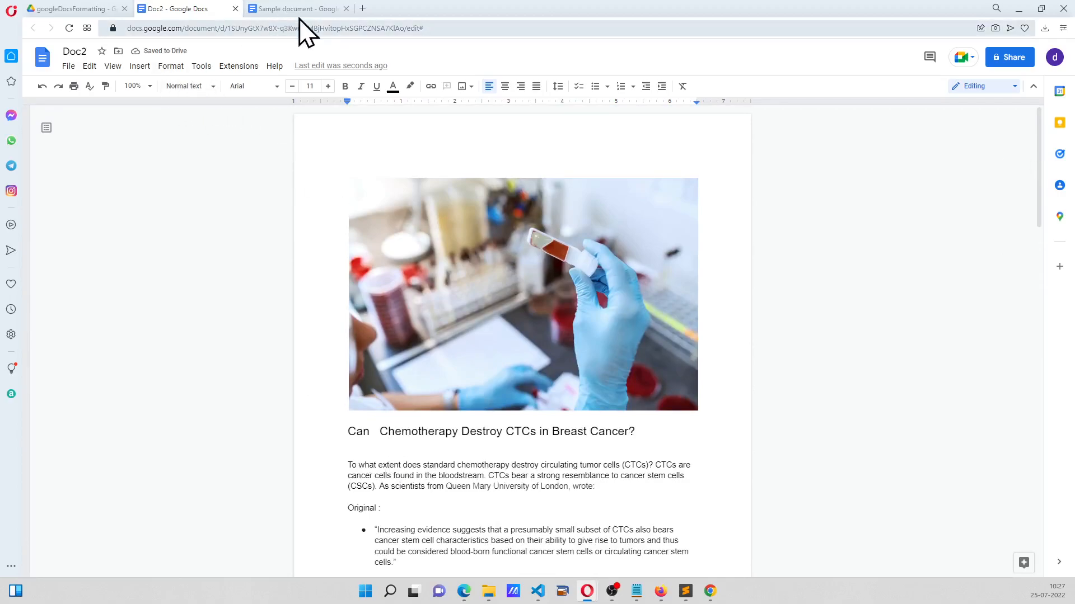
Rename the untitled Apps Script project attached to the document to Doc2
{"action": "left_click", "coordinate": [297, 8]}
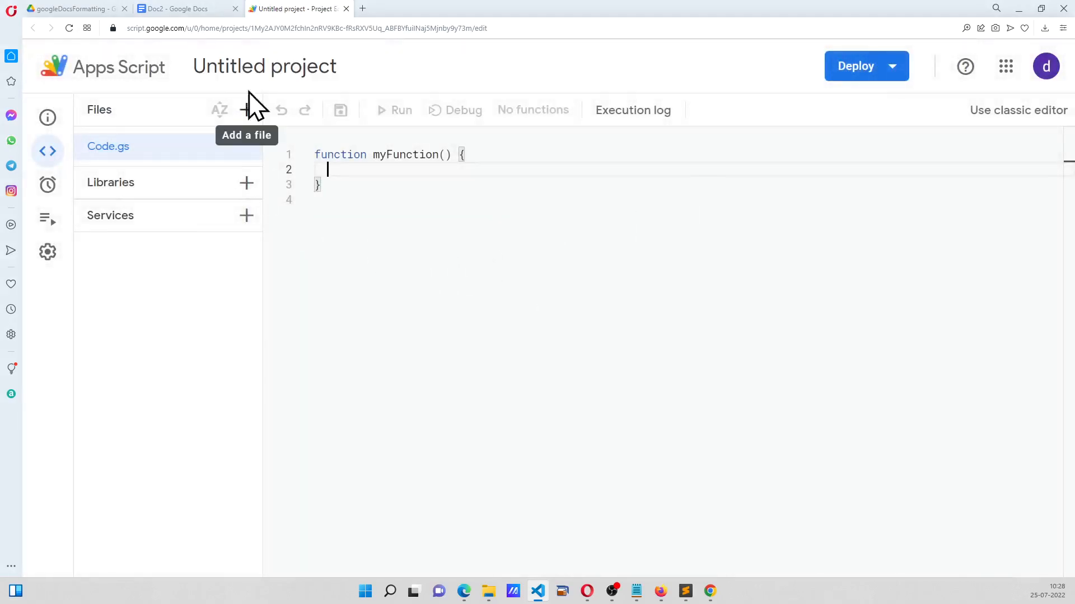
{"action": "left_click", "coordinate": [181, 8]}
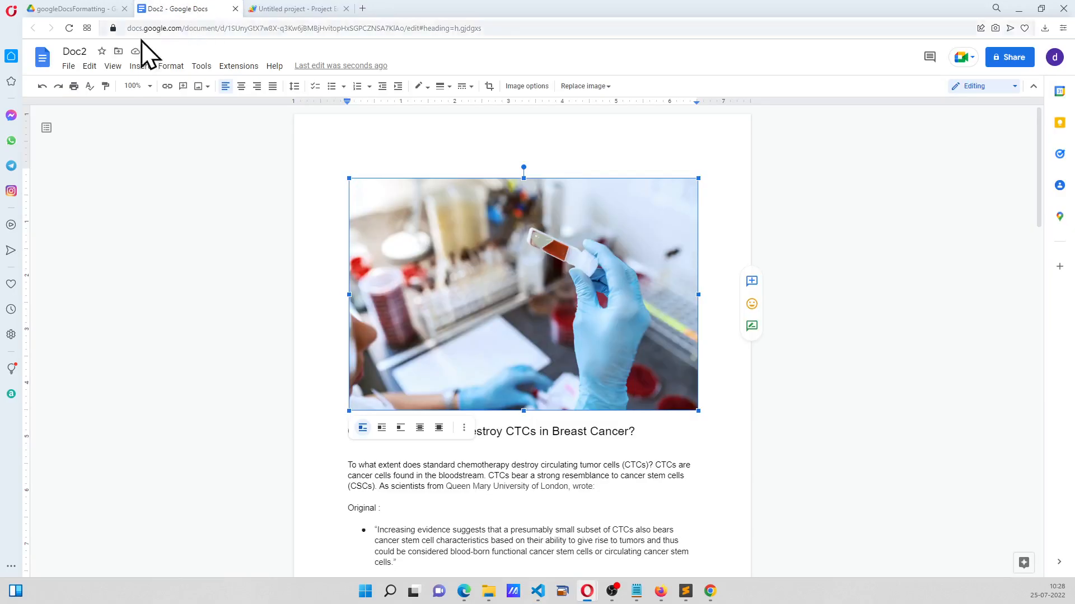
{"action": "left_click", "coordinate": [74, 52]}
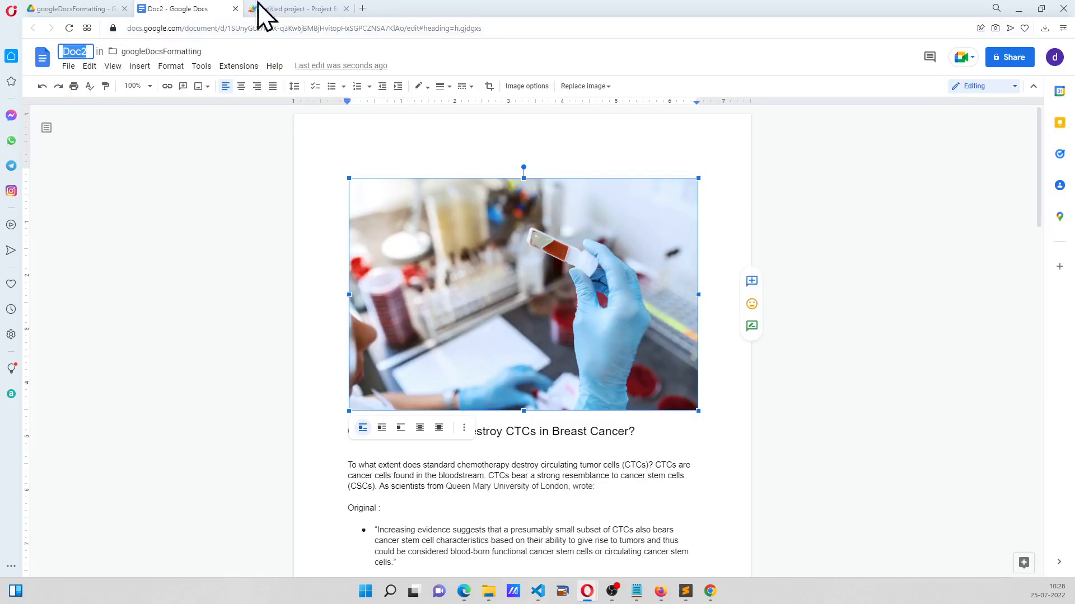
{"action": "left_click", "coordinate": [298, 8]}
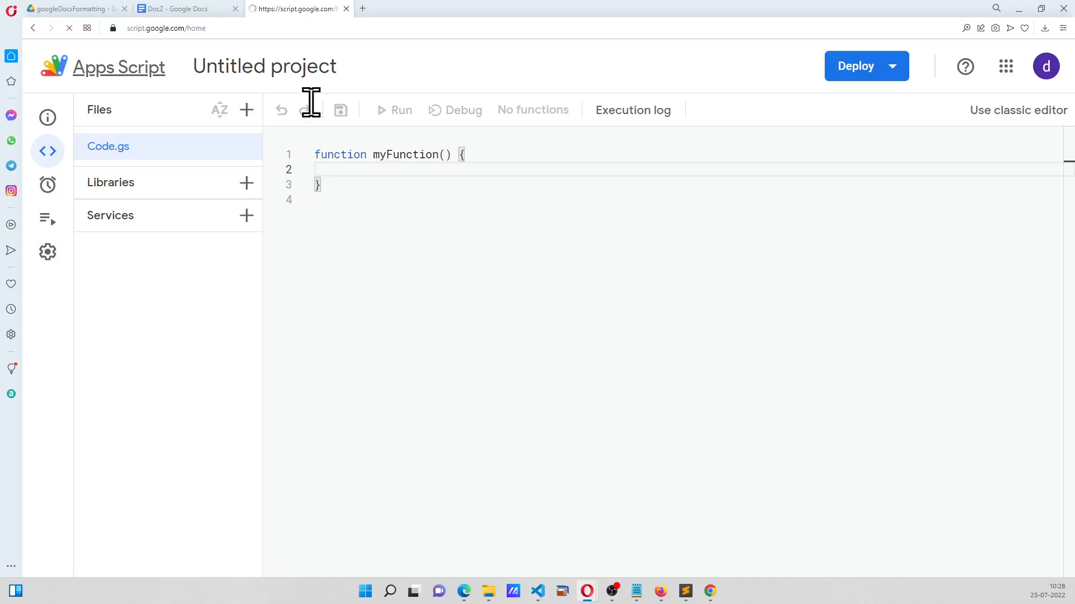
{"action": "left_click", "coordinate": [34, 28]}
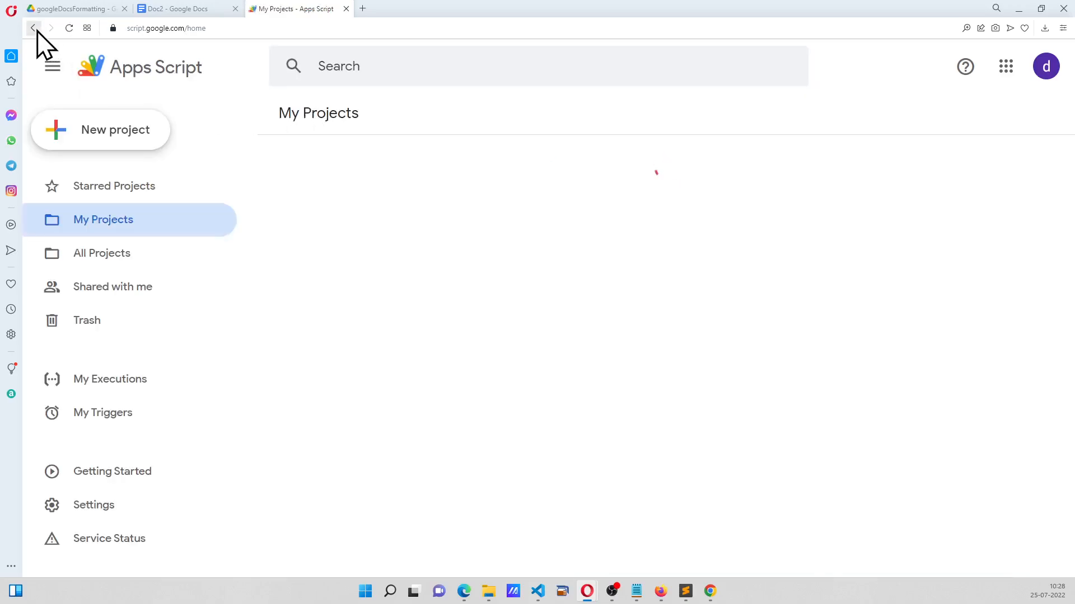
{"action": "left_click", "coordinate": [115, 130]}
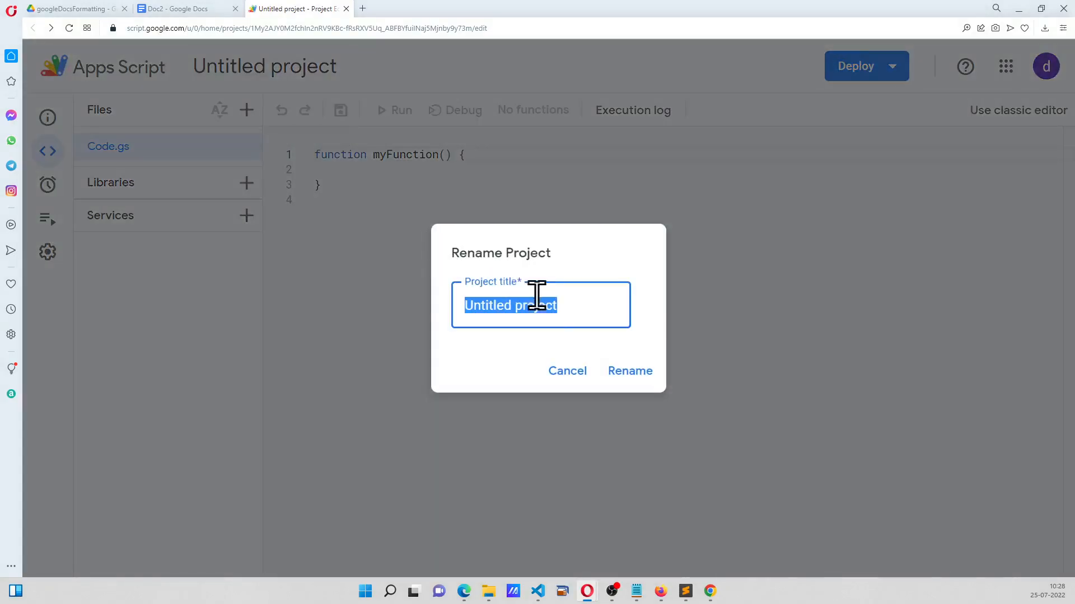
{"action": "left_click", "coordinate": [628, 371]}
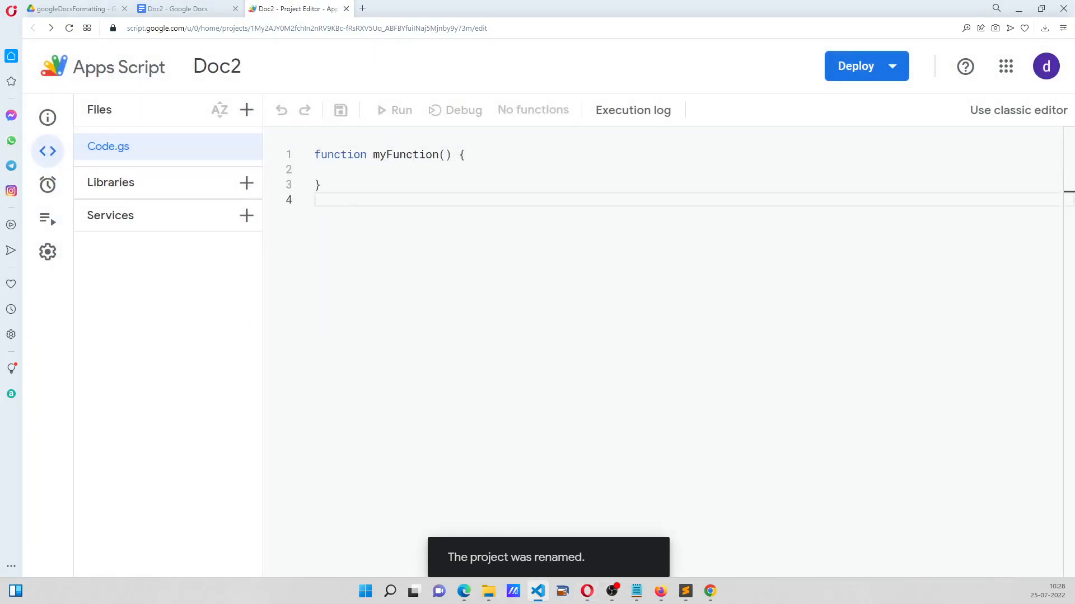
Write onOpen creating a FORMAT menu with a FORMAT DOCUMENT item bound to findHeader
{"action": "key", "text": "ctrl+a"}
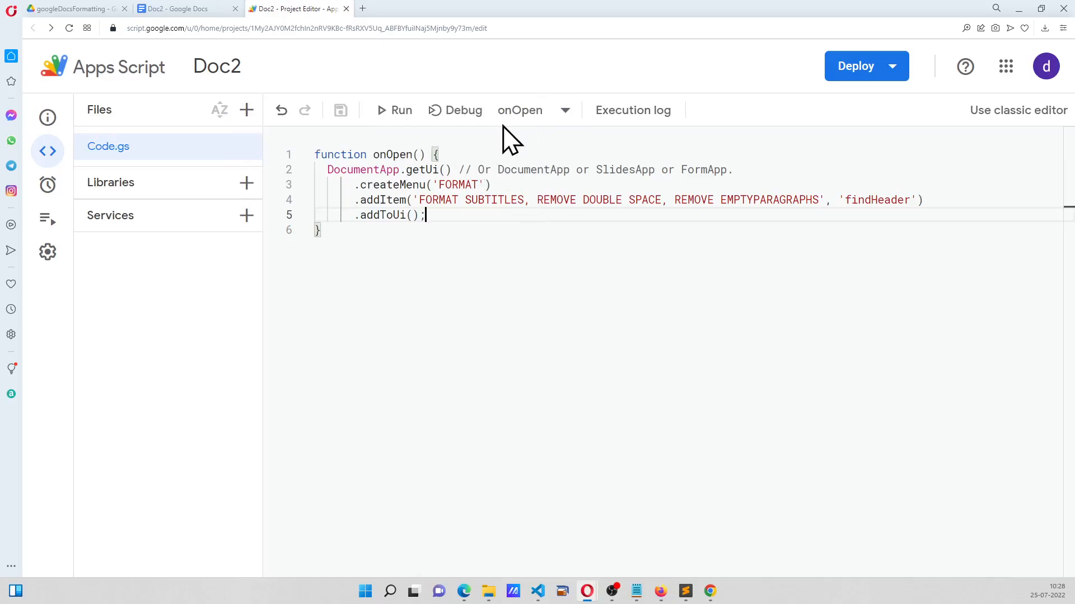
{"action": "left_click", "coordinate": [401, 111]}
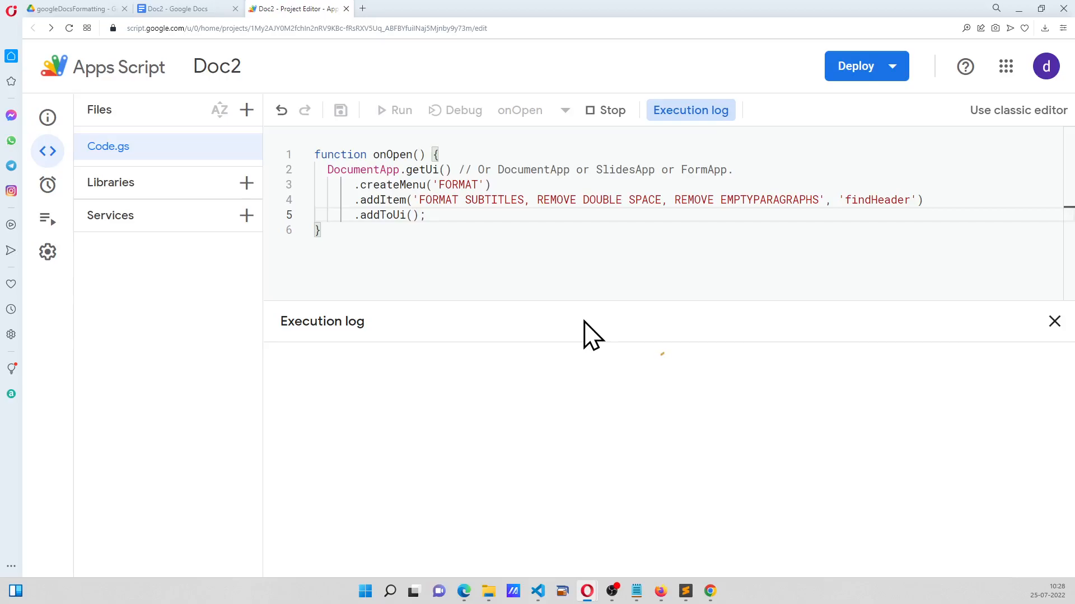
{"action": "left_click", "coordinate": [401, 110]}
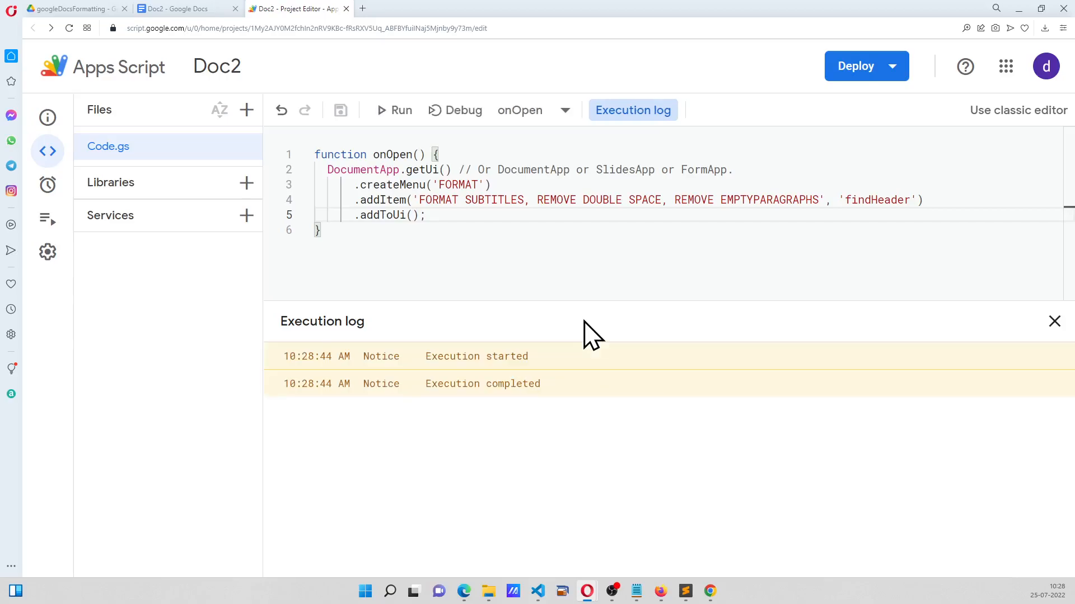
{"action": "left_click", "coordinate": [179, 7]}
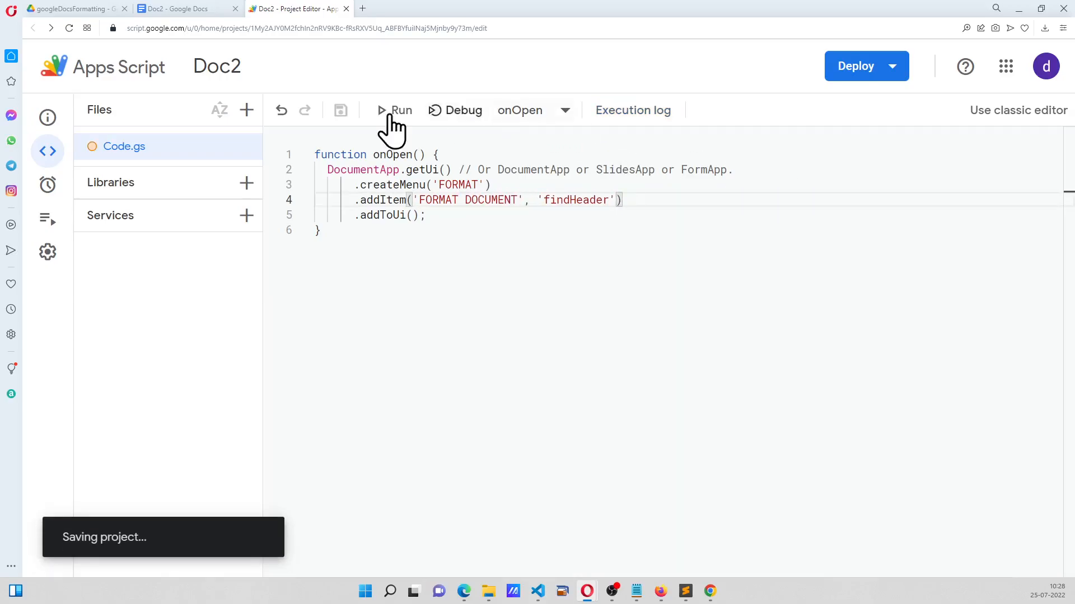
Run onOpen and verify the Docs menu bar offers FORMAT > FORMAT DOCUMENT
{"action": "left_click", "coordinate": [182, 8]}
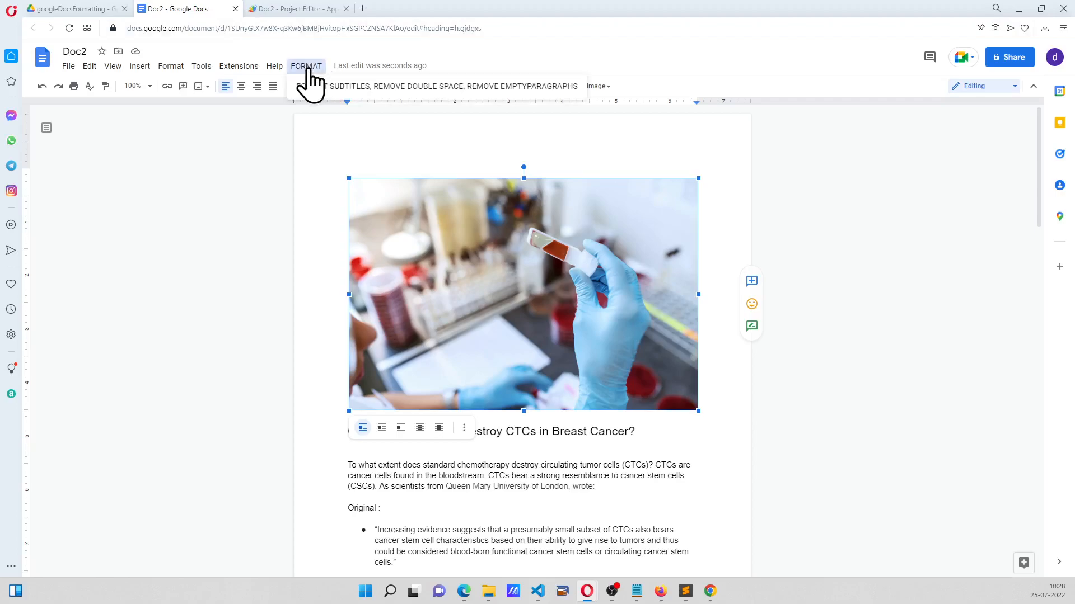
{"action": "left_click", "coordinate": [295, 8]}
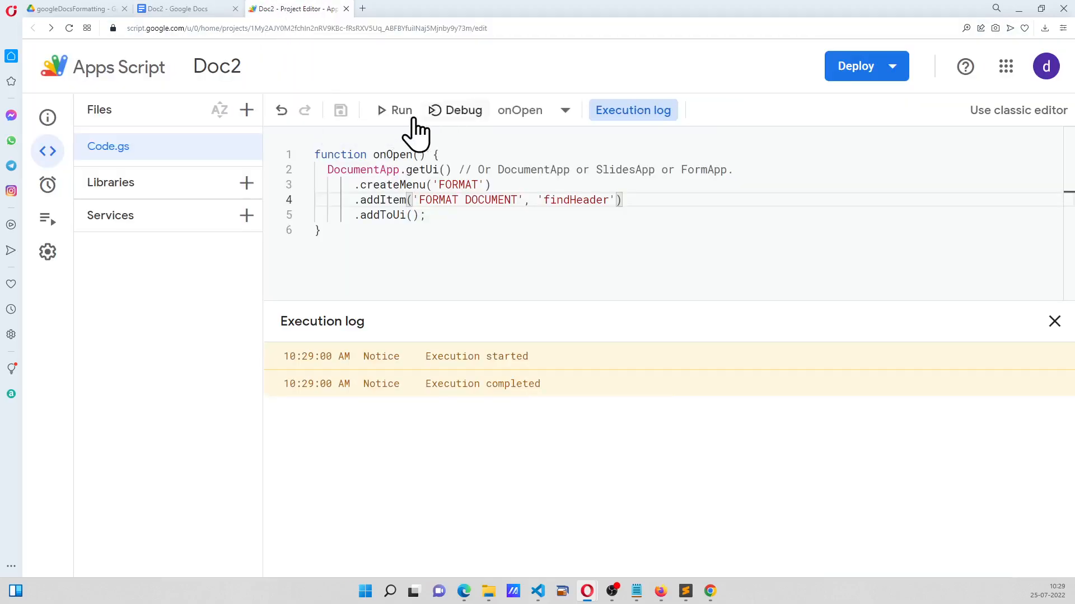
{"action": "left_click", "coordinate": [181, 8]}
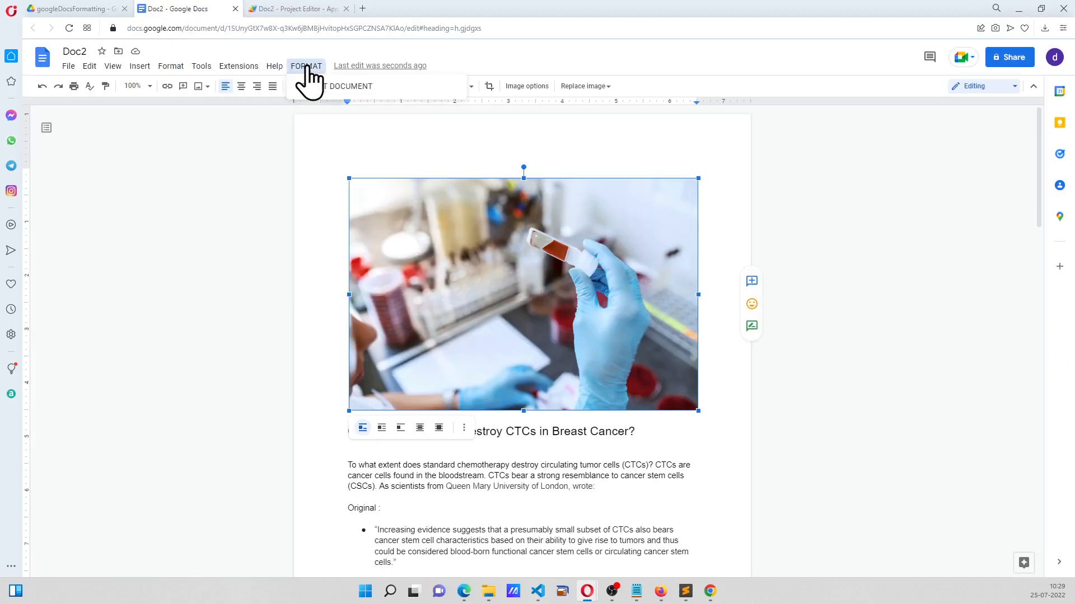
{"action": "left_click", "coordinate": [295, 7]}
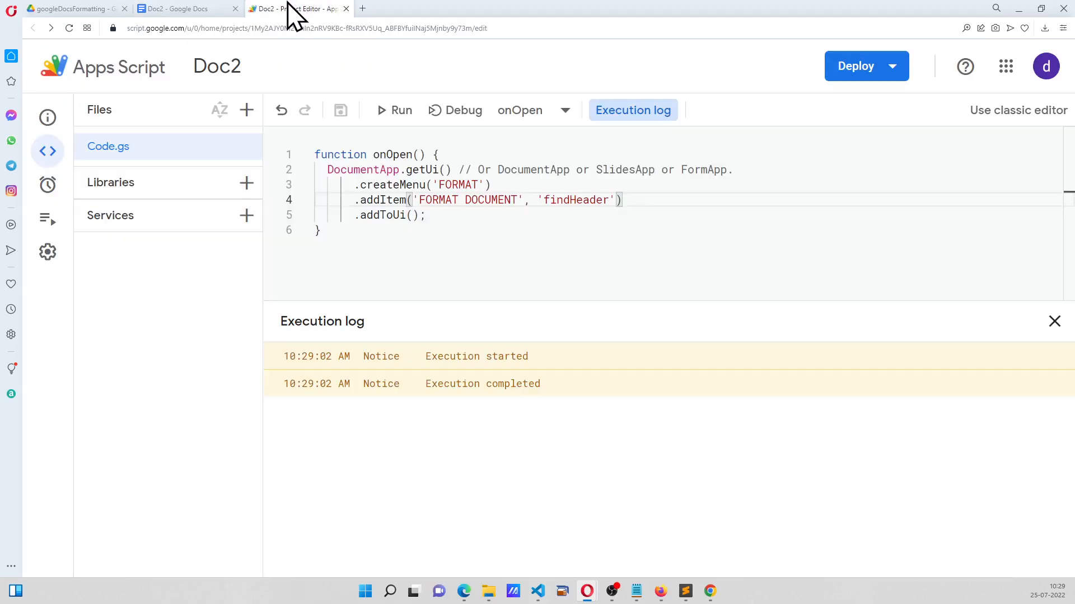
{"action": "left_click", "coordinate": [1055, 321]}
{"action": "type", "text": "function findHeader() {"}
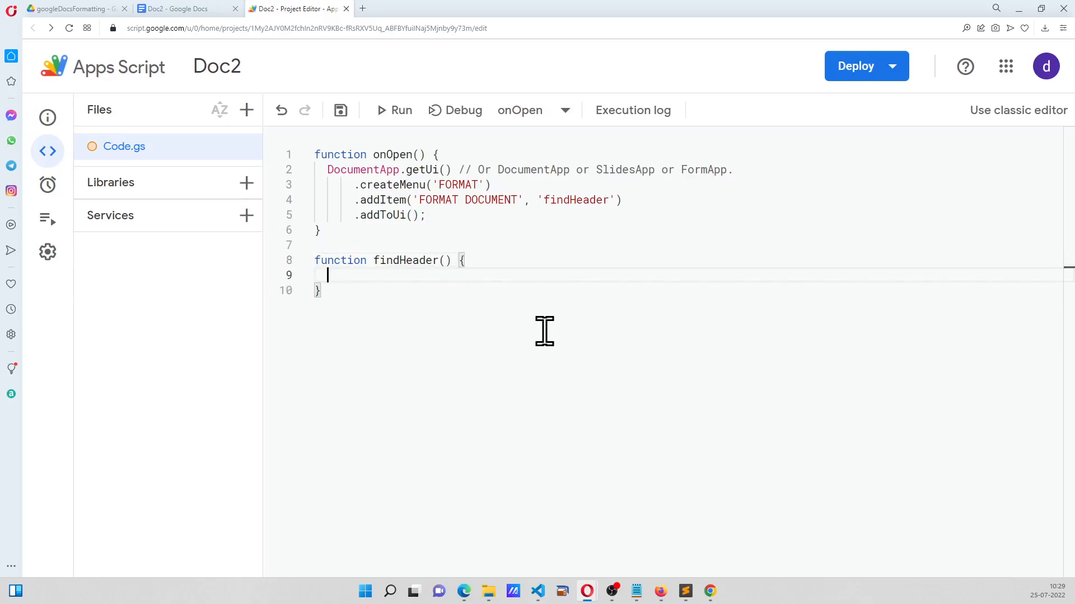
{"action": "mouse_move", "coordinate": [544, 184]}
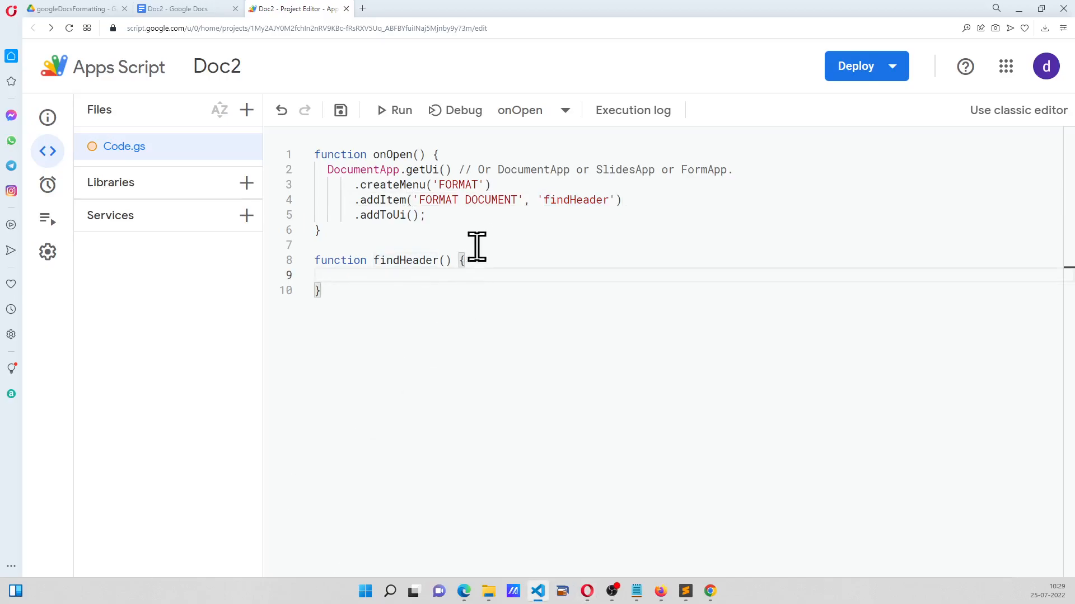
Declare the active document and its body in findHeader, checking the doc's list items
{"action": "type", "text": "var doc = DocumentApp.getActiveDocument();"}
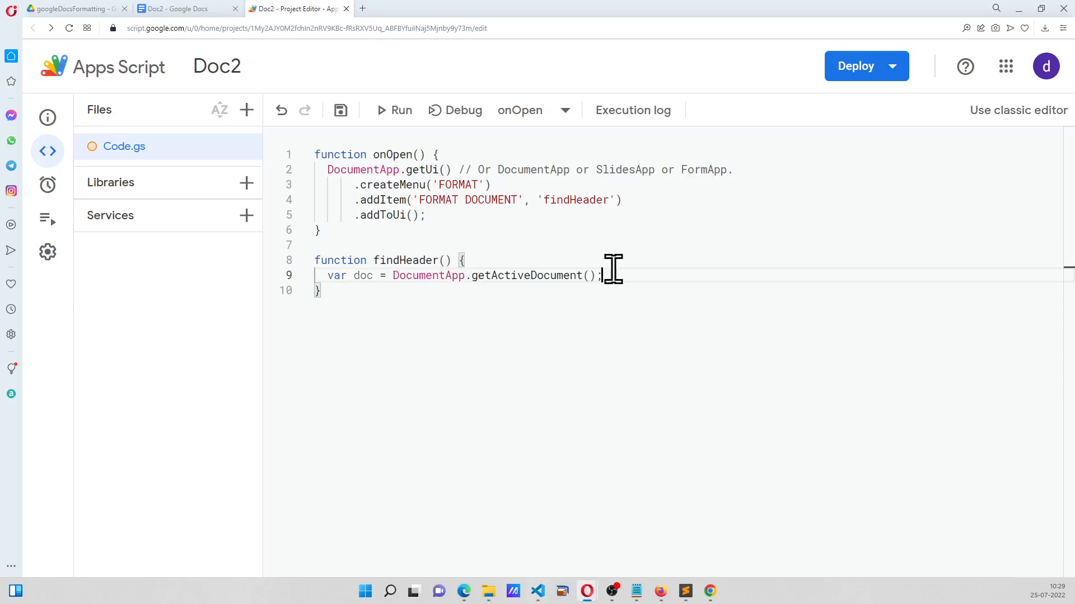
{"action": "key", "text": "enter"}
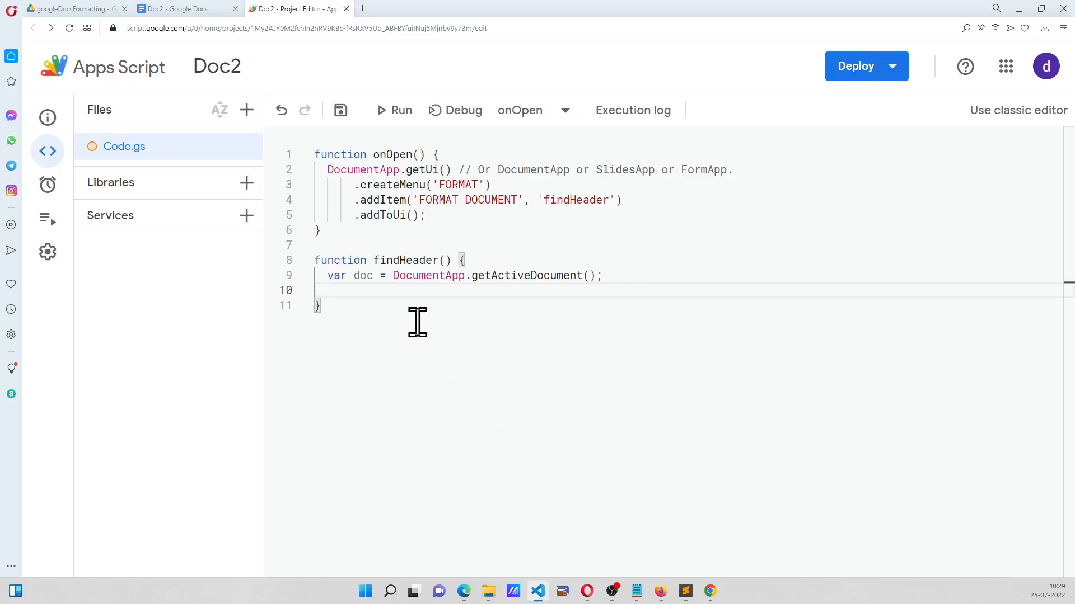
{"action": "type", "text": "var body = doc.getBody();"}
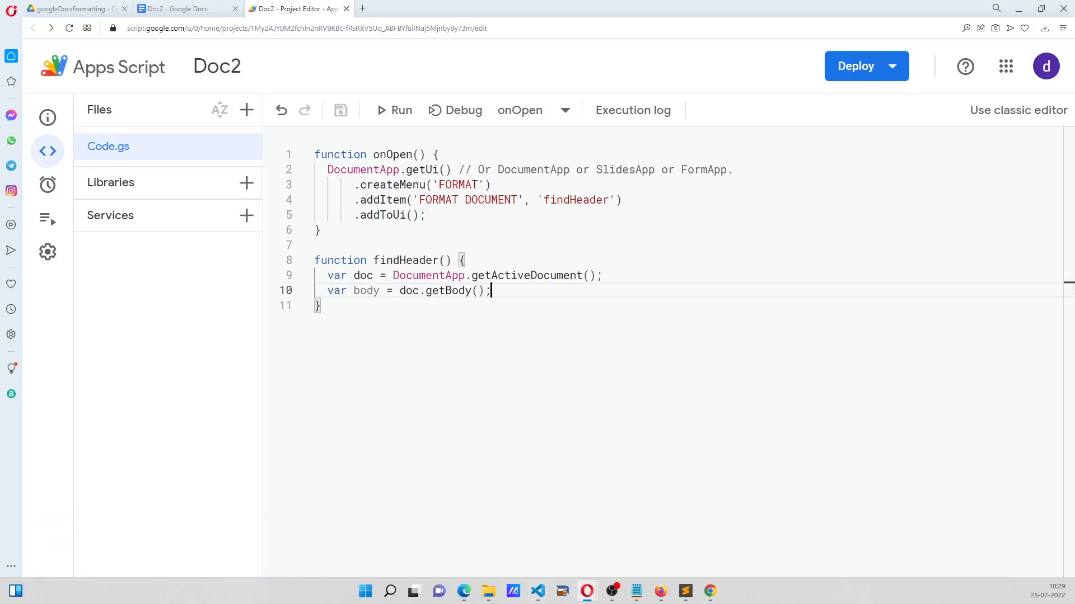
{"action": "left_click", "coordinate": [182, 8]}
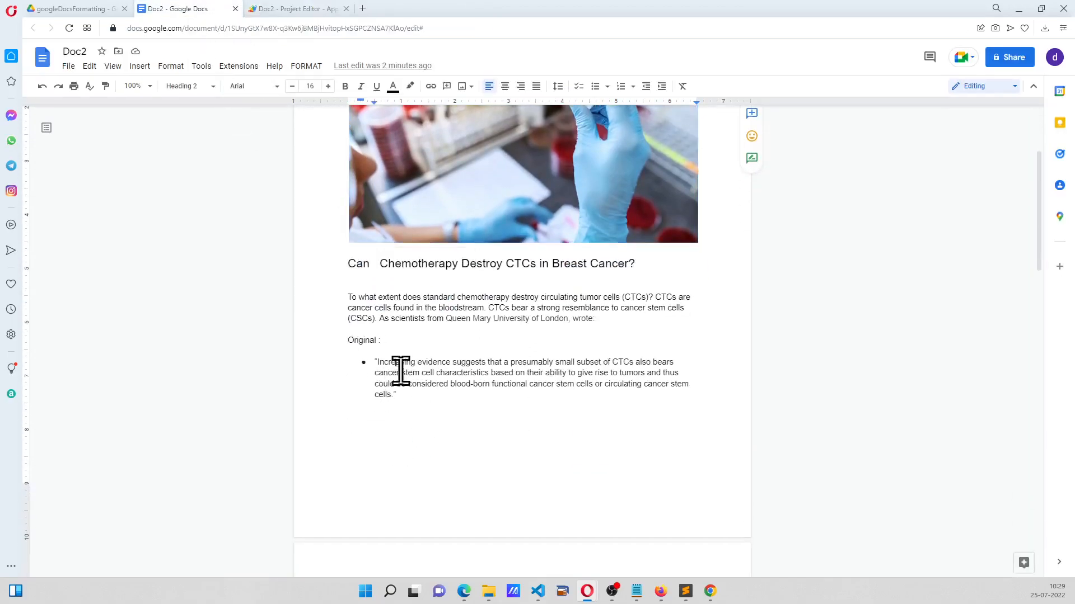
{"action": "scroll", "scroll_direction": "down", "scroll_amount": 3}
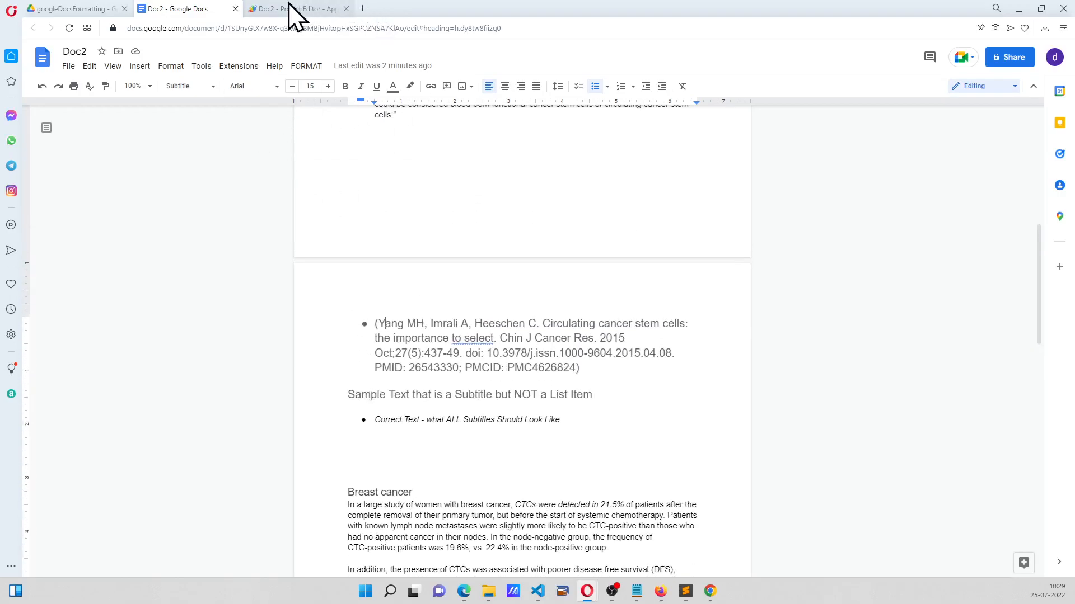
{"action": "left_click", "coordinate": [295, 8]}
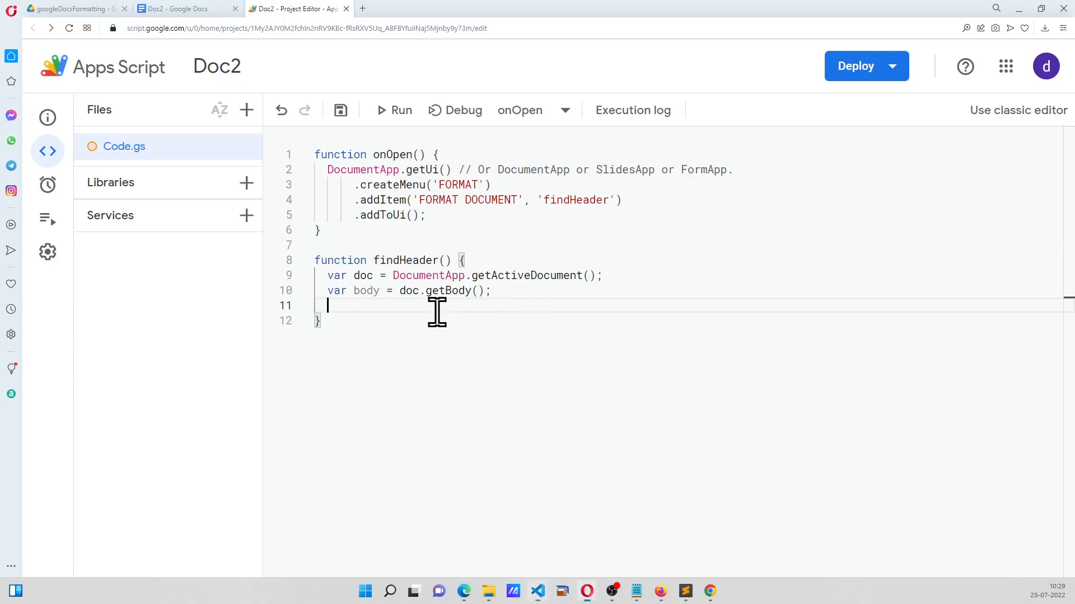
Declare searchType as LIST_ITEM, the Subtitle searchHeading and a null searchResult
{"action": "type", "text": "var searchType = DocumentApp.ElementType.LIST_ITEM;"}
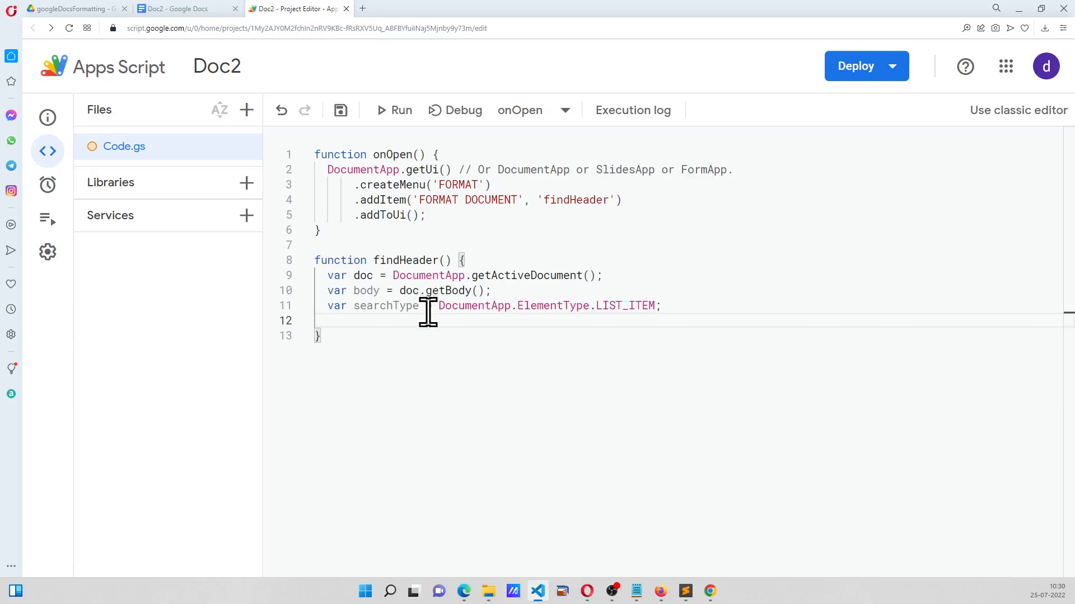
{"action": "left_click", "coordinate": [181, 8]}
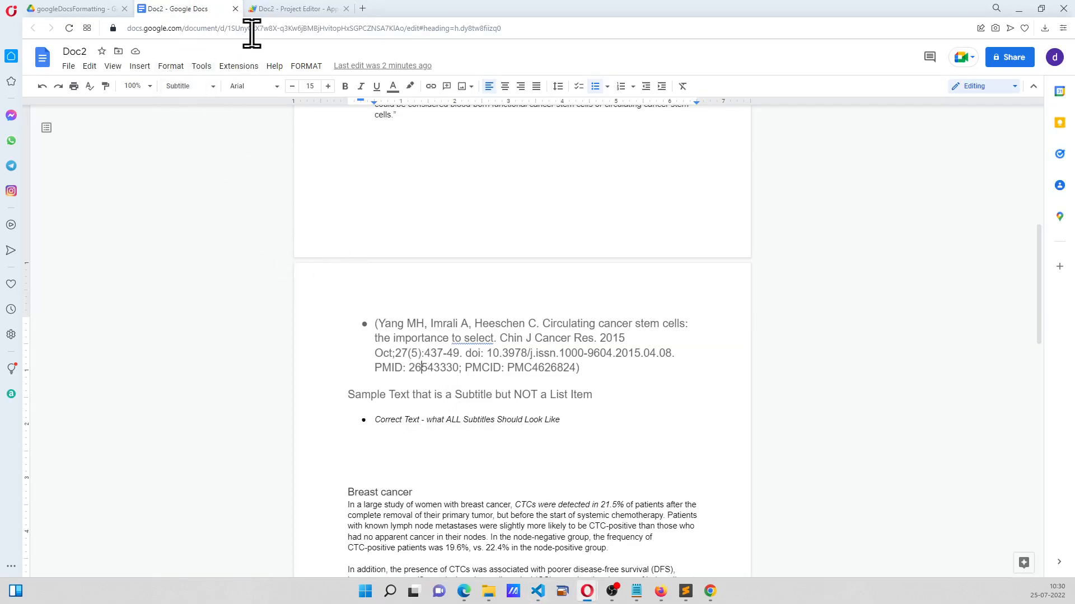
{"action": "left_click", "coordinate": [297, 8]}
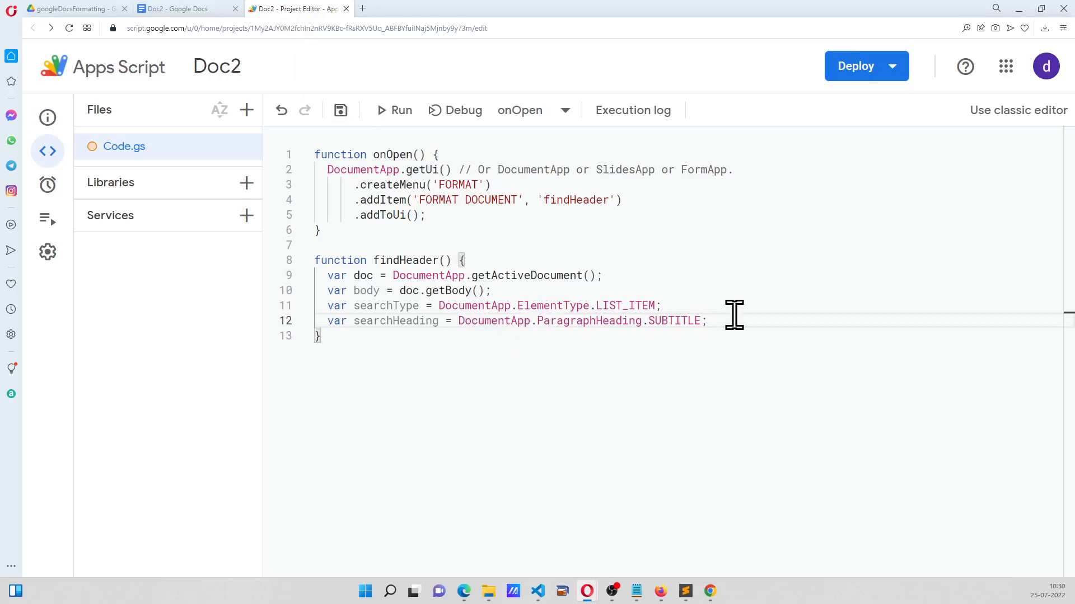
{"action": "double_click", "coordinate": [385, 305]}
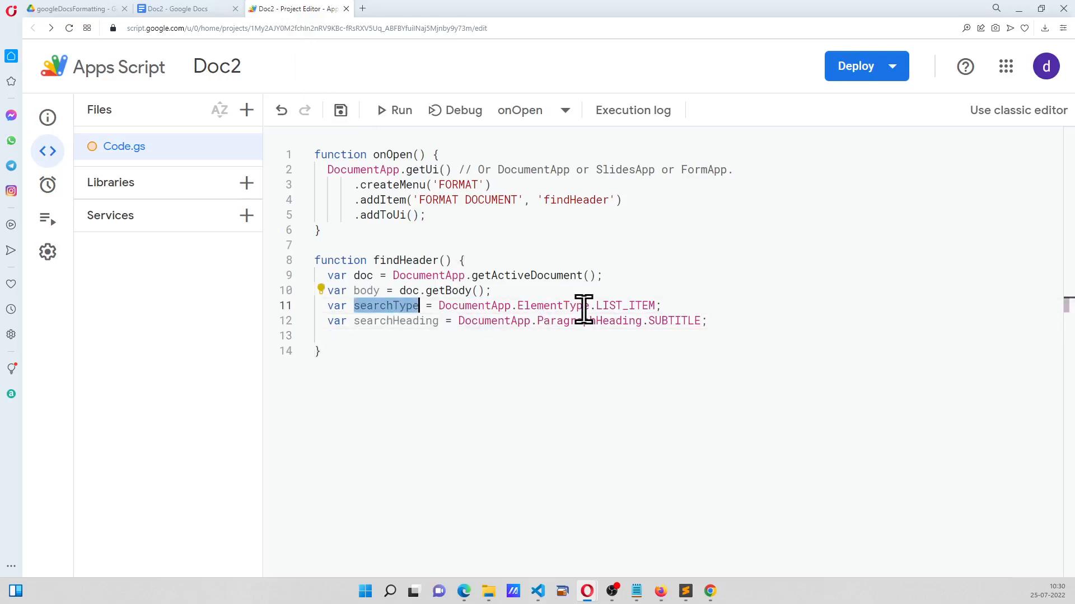
{"action": "double_click", "coordinate": [396, 321]}
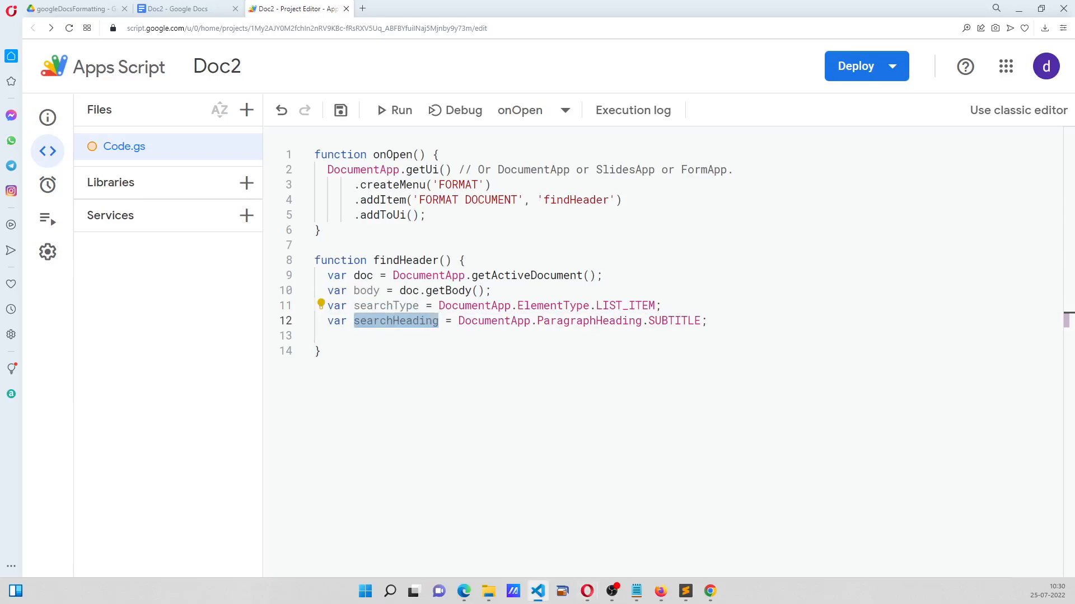
{"action": "type", "text": "var searchResult = null;"}
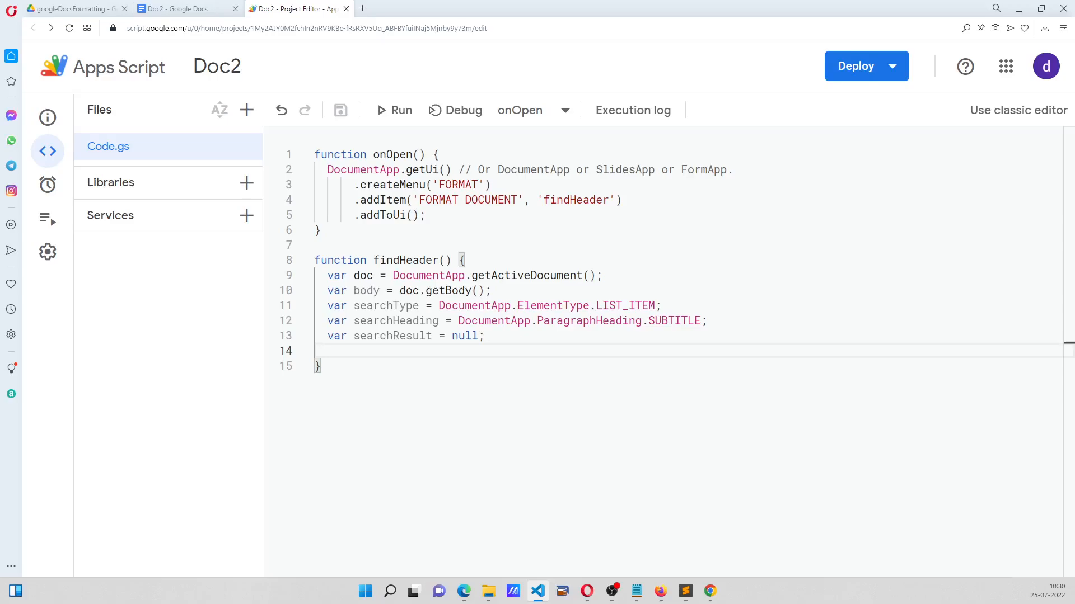
Add a while loop over body.findElement results, taking each match as a list item par
{"action": "type", "text": "while (searchResult = body.findElement(searchType, searchResult)) {"}
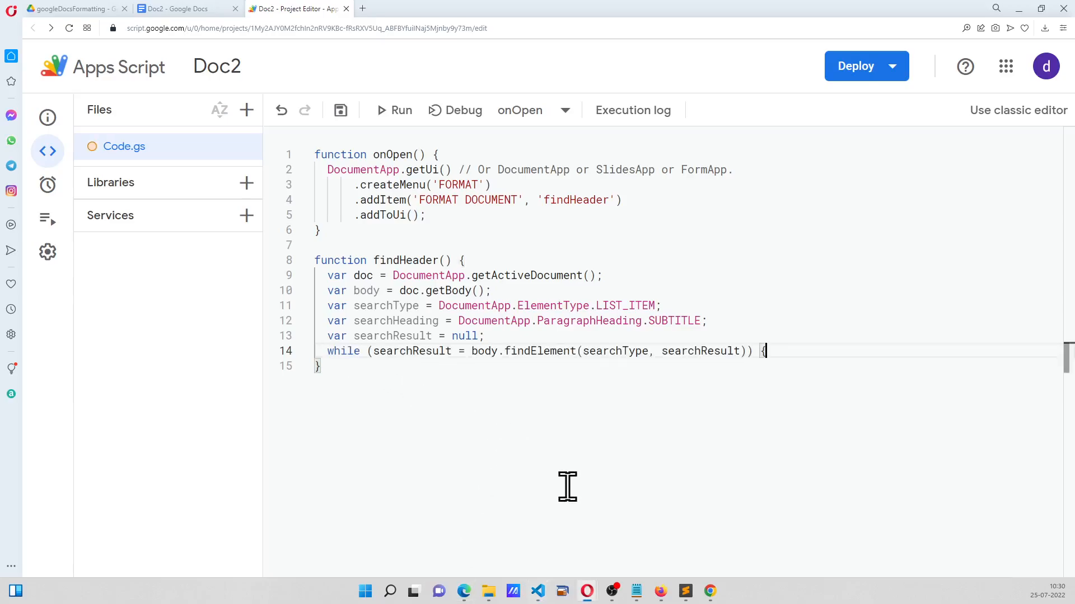
{"action": "key", "text": "Enter"}
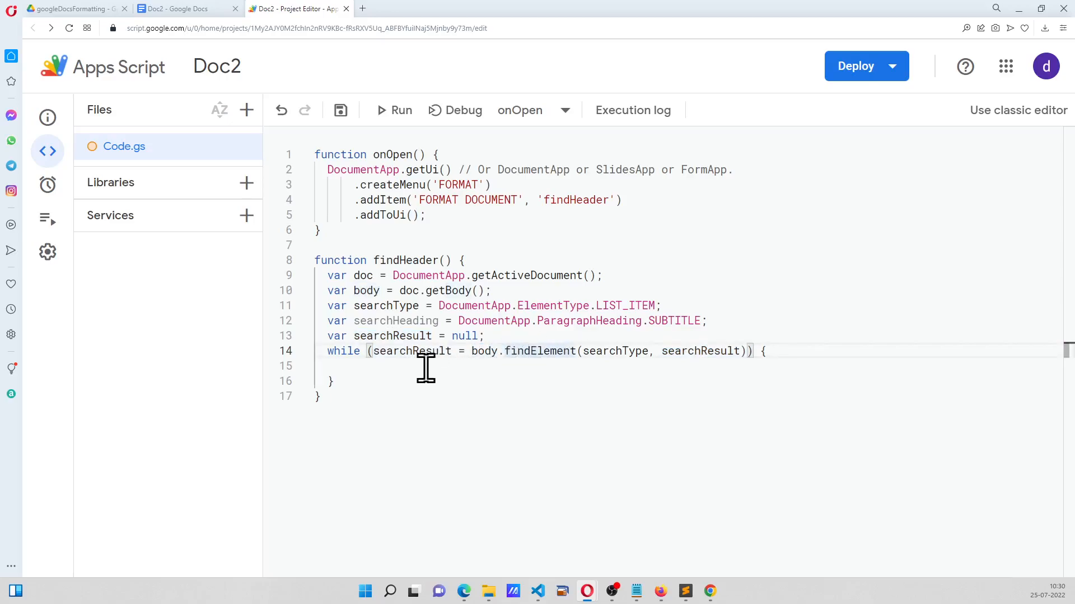
{"action": "double_click", "coordinate": [411, 351]}
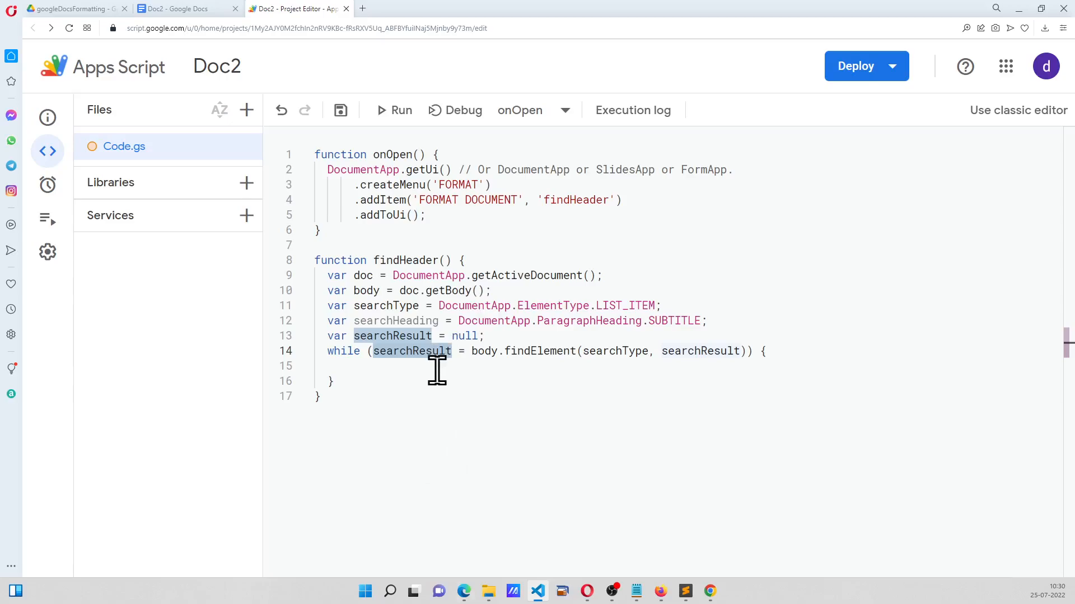
{"action": "type", "text": "var par = searchResult.getElement().asListItem();"}
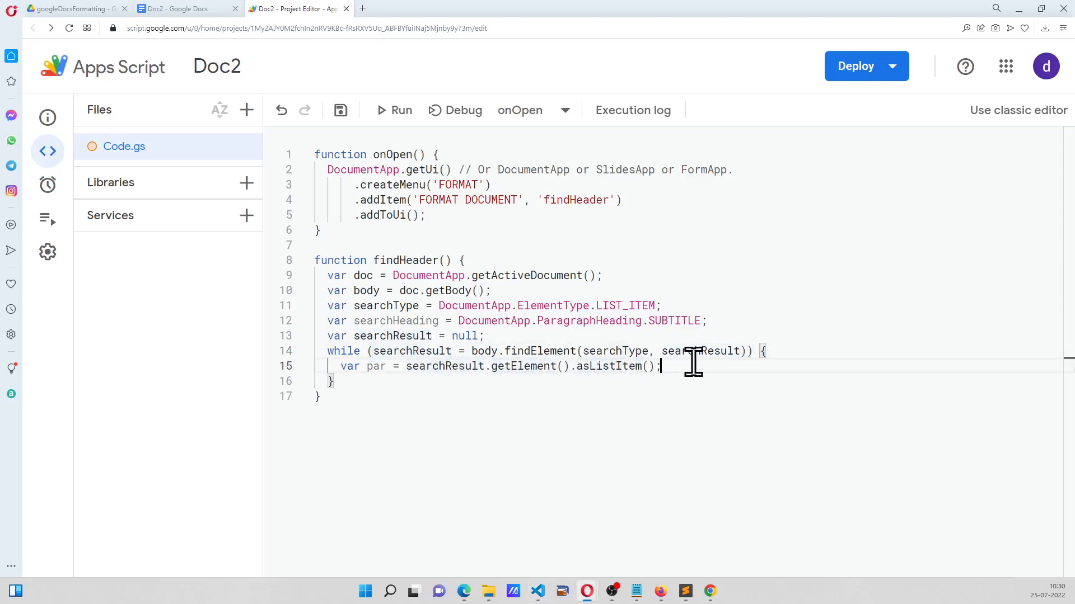
{"action": "key", "text": "enter"}
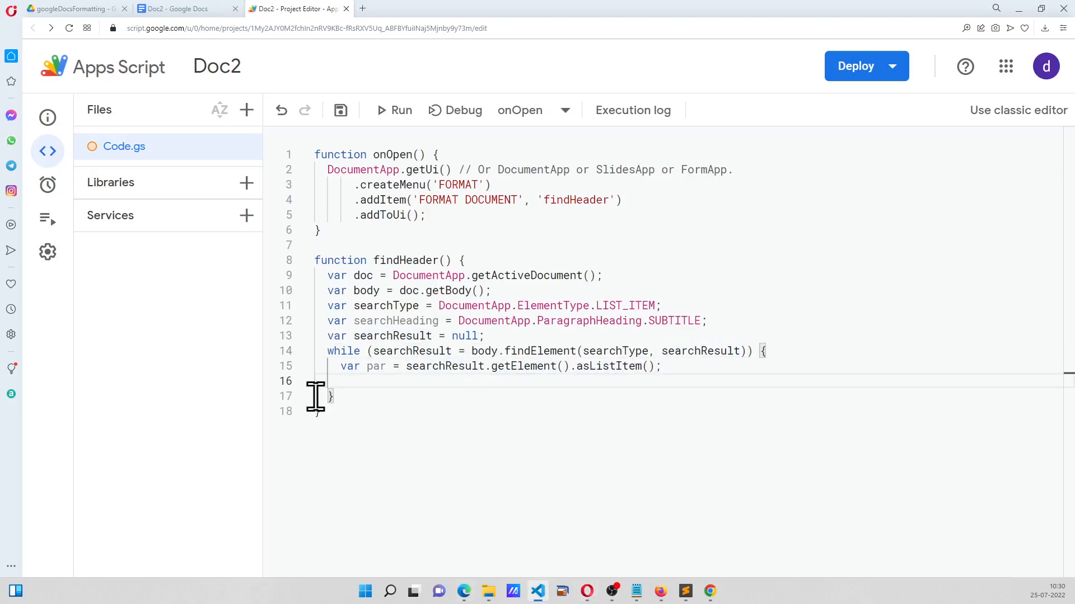
{"action": "left_click", "coordinate": [183, 8]}
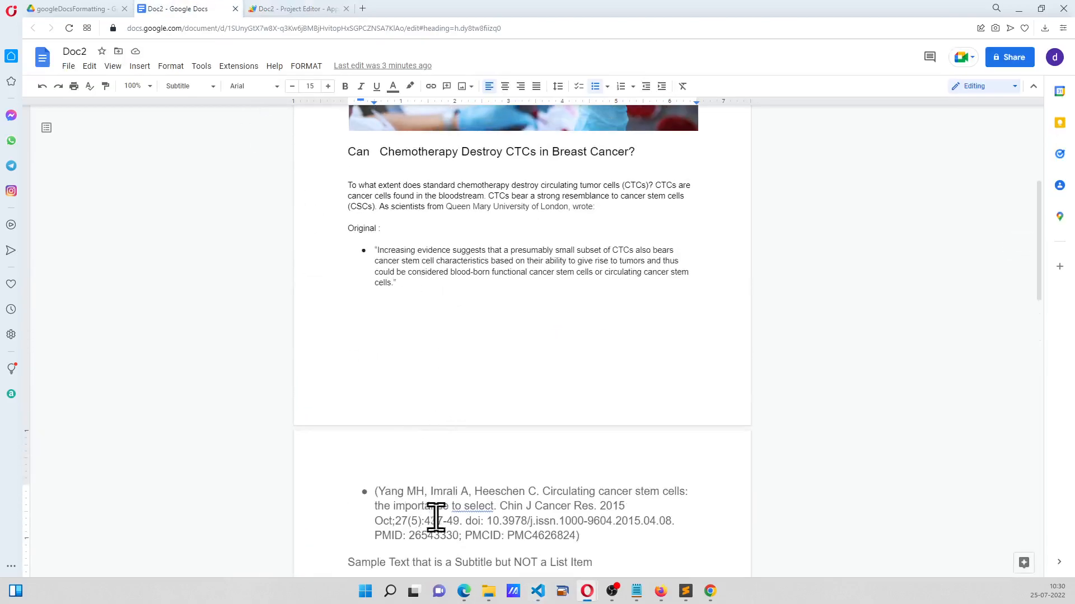
{"action": "left_click", "coordinate": [296, 8]}
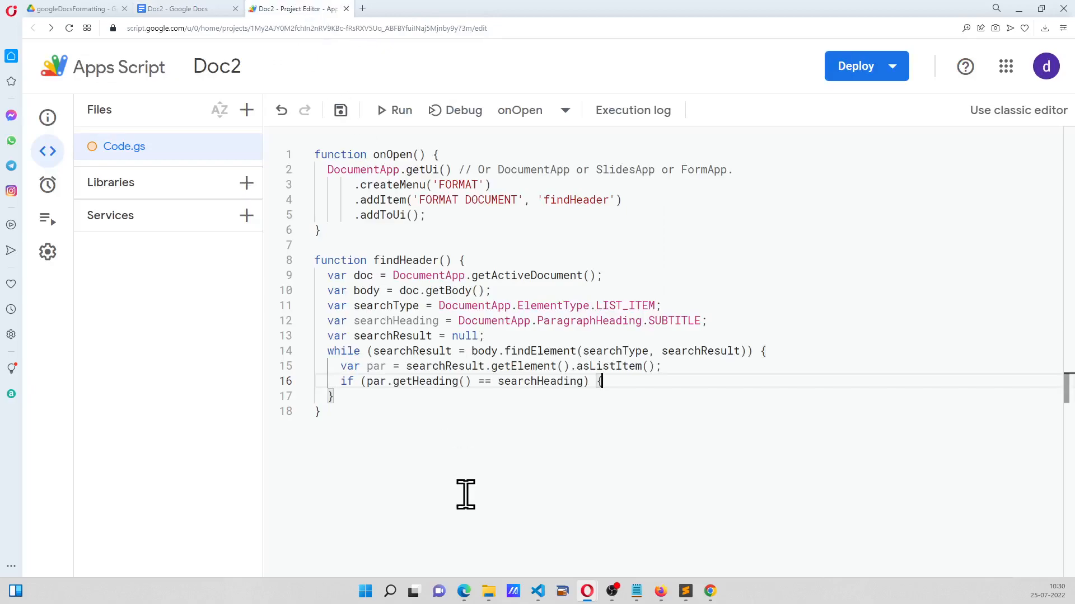
For Subtitle items set the heading to NORMAL and the text italic, then save the project
{"action": "type", "text": "{"}
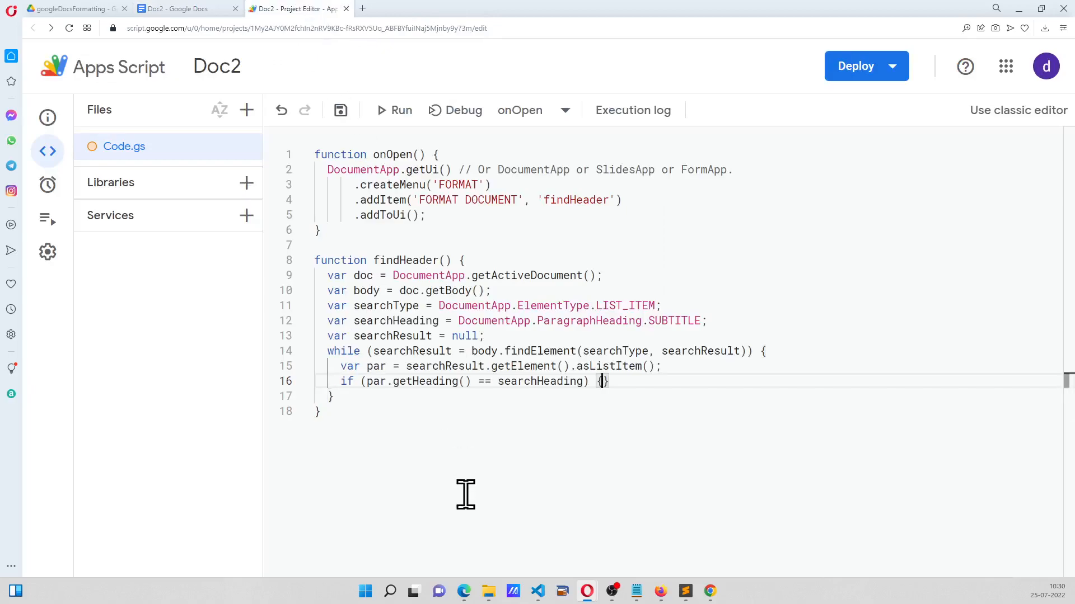
{"action": "key", "text": "Enter"}
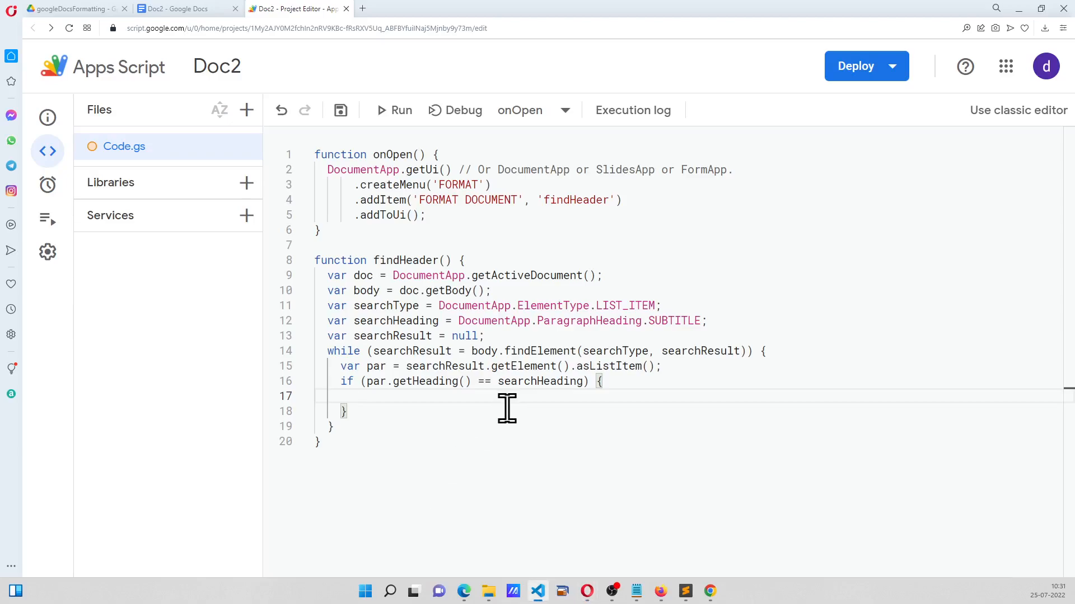
{"action": "type", "text": "par.setHeading(DocumentApp.ParagraphHeading.NORMAL);"}
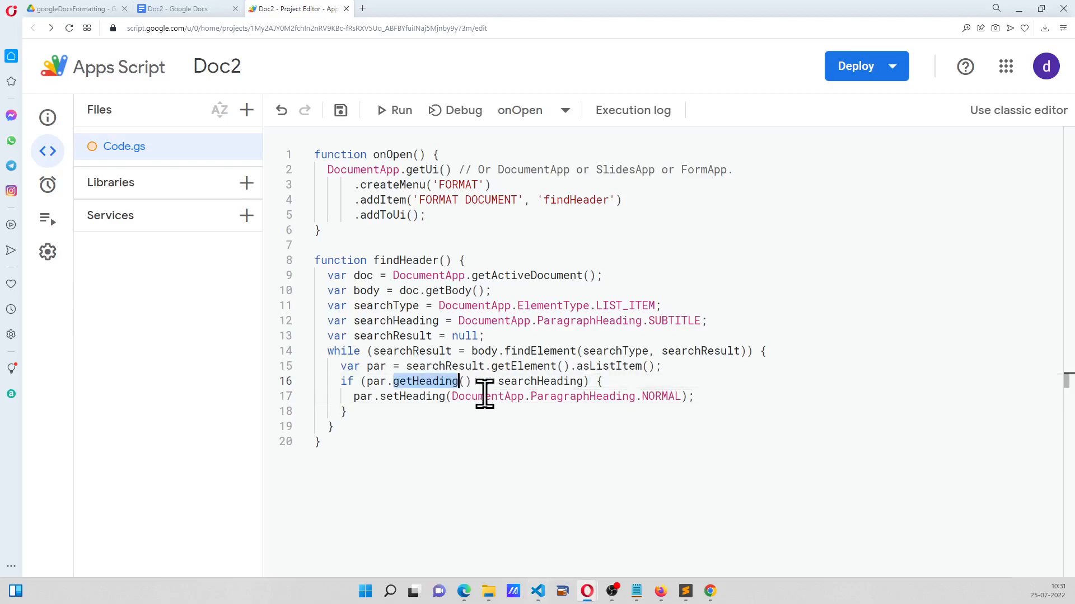
{"action": "left_click", "coordinate": [182, 8]}
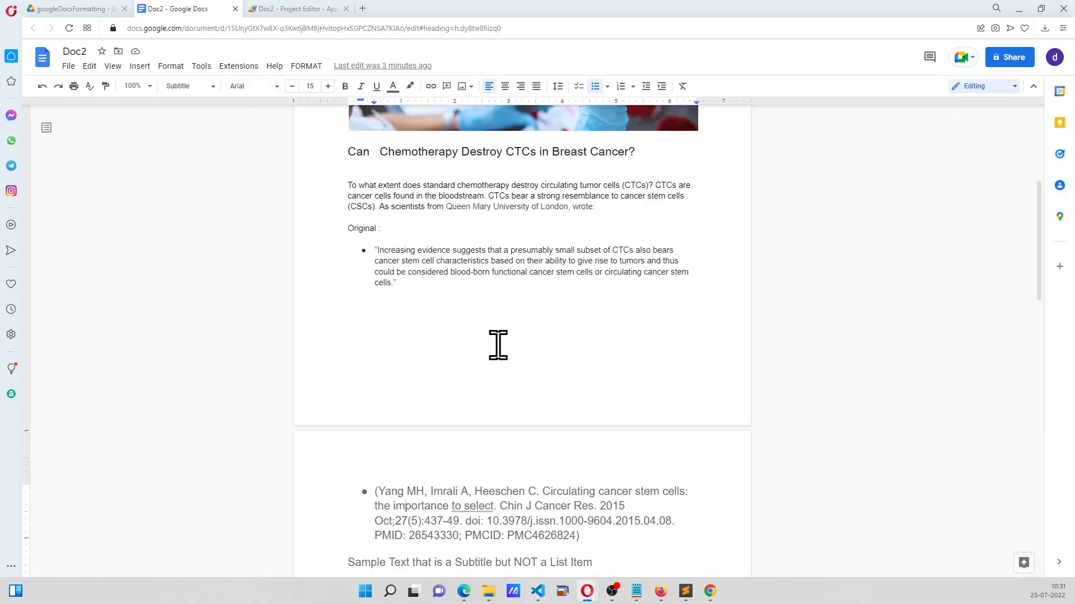
{"action": "scroll", "scroll_direction": "down", "scroll_amount": 3}
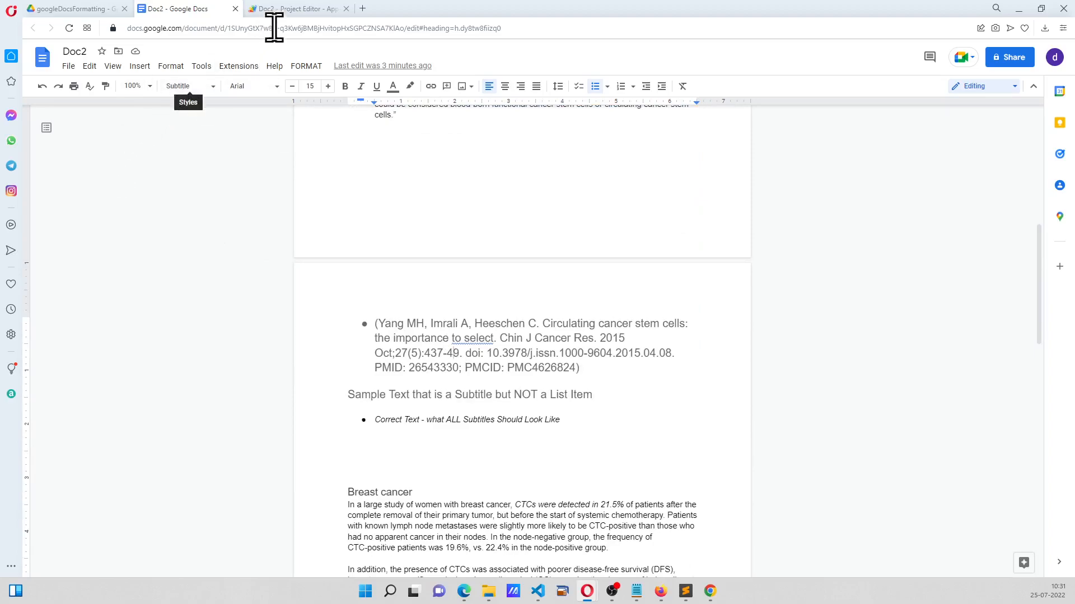
{"action": "left_click", "coordinate": [298, 8]}
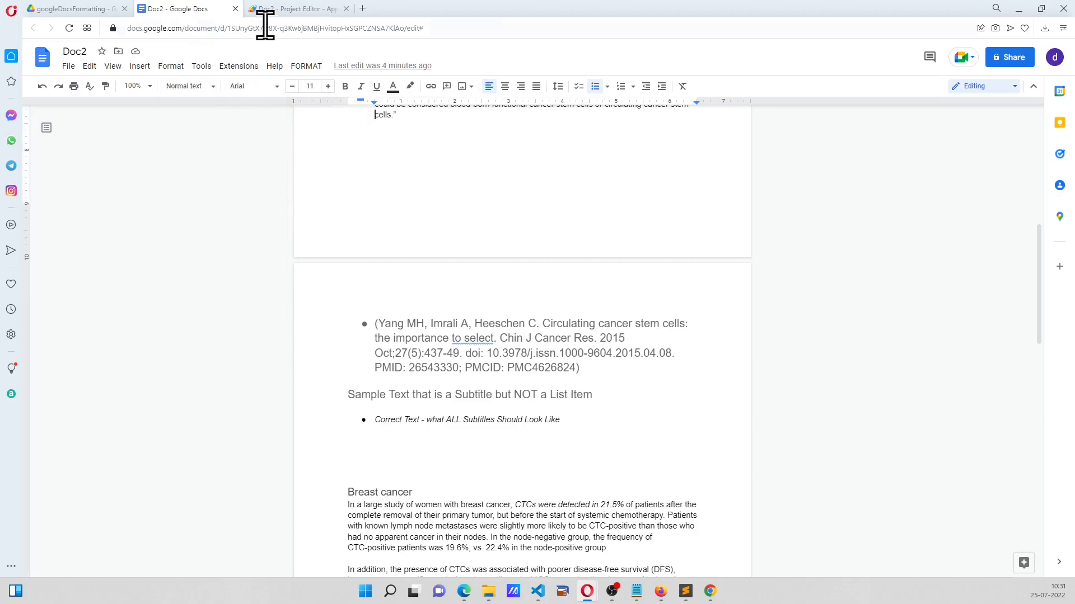
{"action": "left_click", "coordinate": [298, 8]}
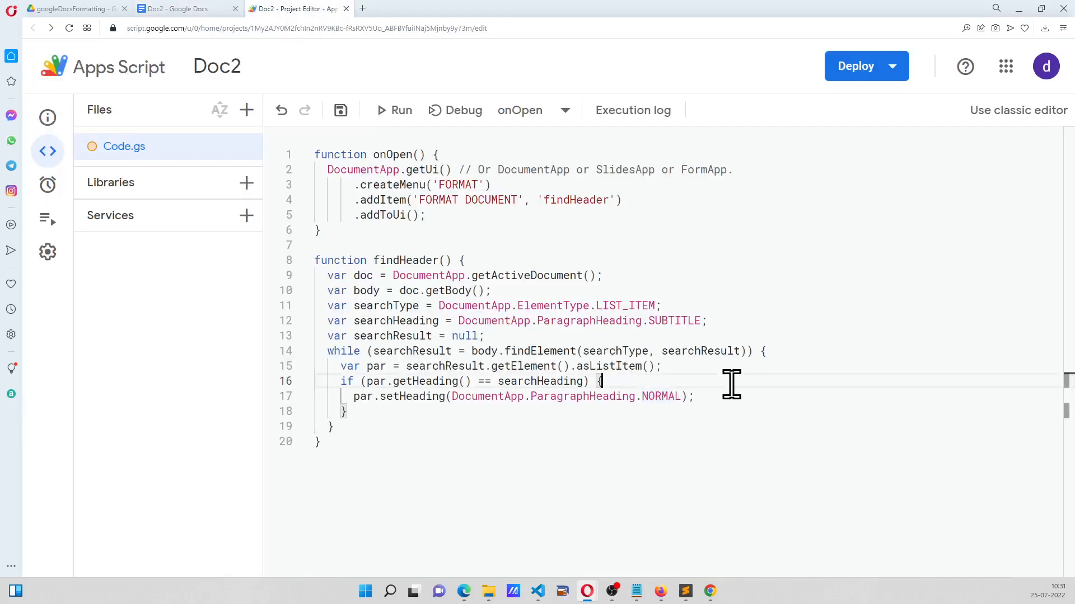
{"action": "key", "text": "enter"}
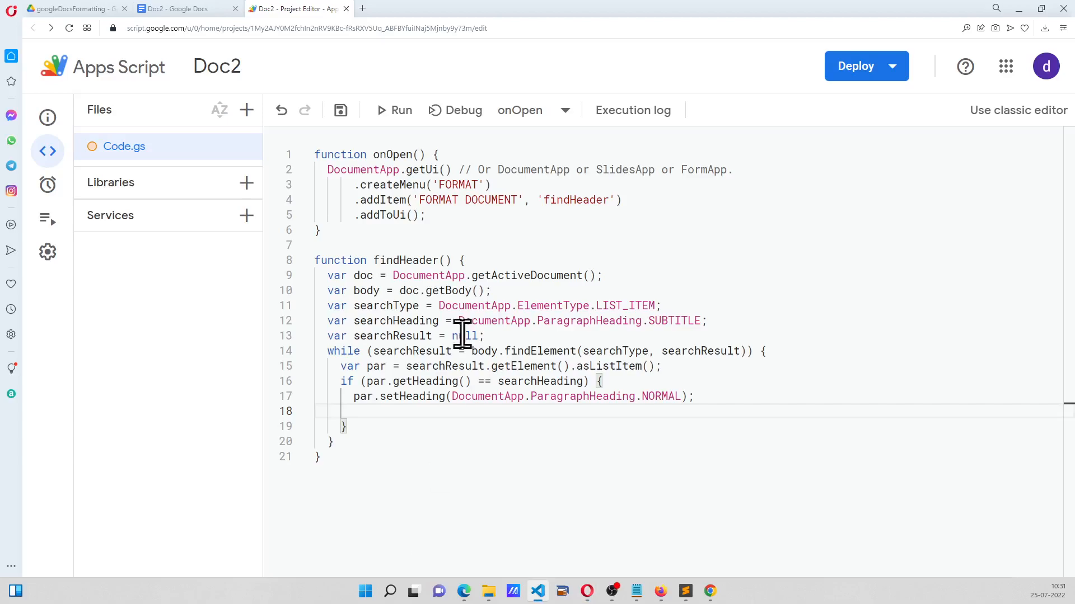
{"action": "type", "text": "par.editAsText().setItalic(true);"}
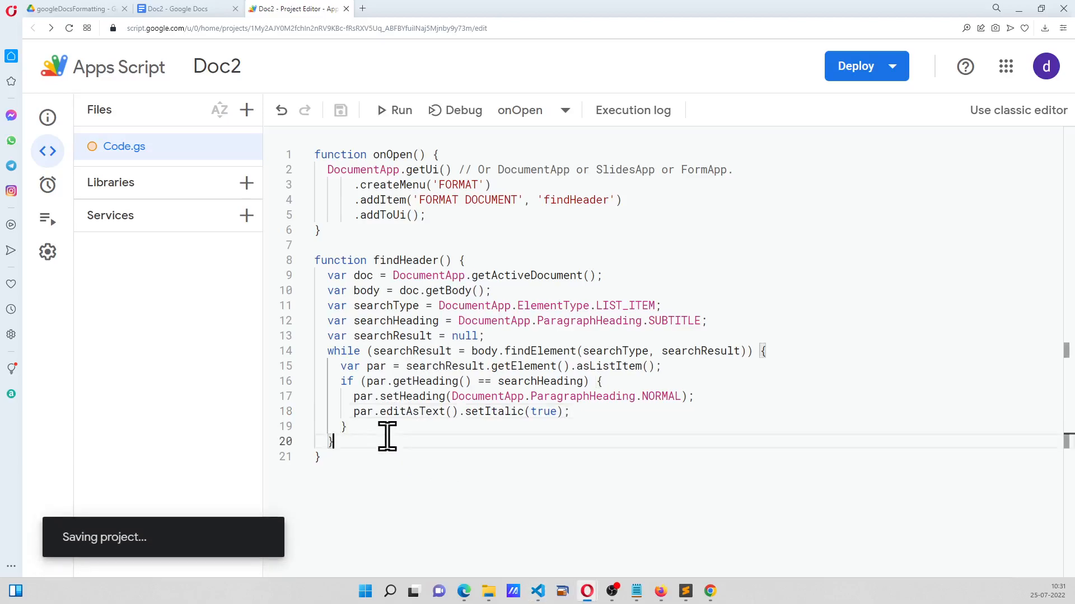
{"action": "key", "text": "enter"}
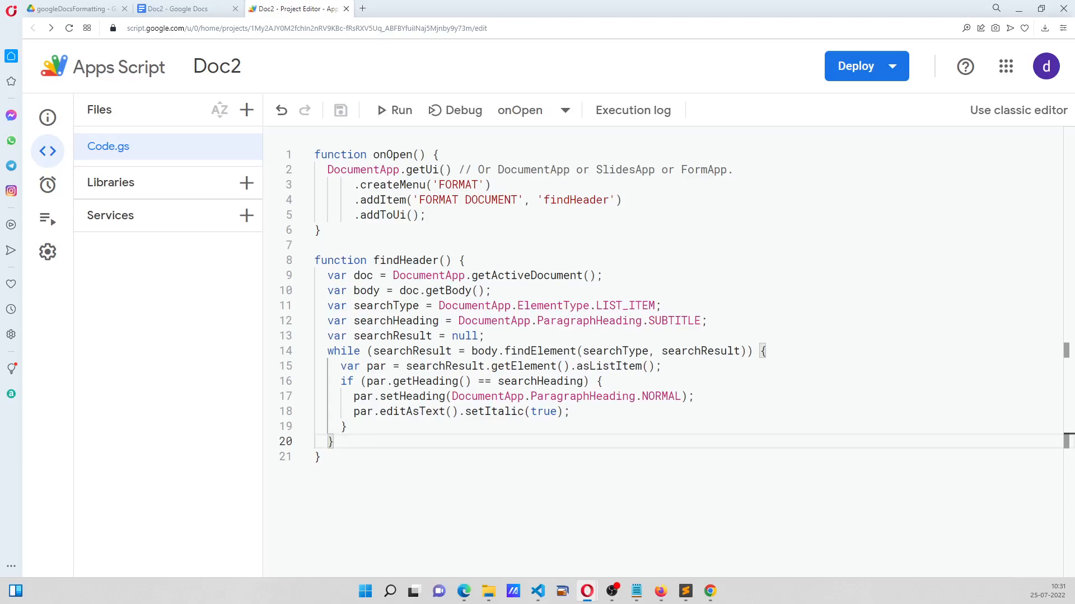
Run onOpen and grant the Doc2 script the requested account permissions despite the warning
{"action": "left_click", "coordinate": [394, 110]}
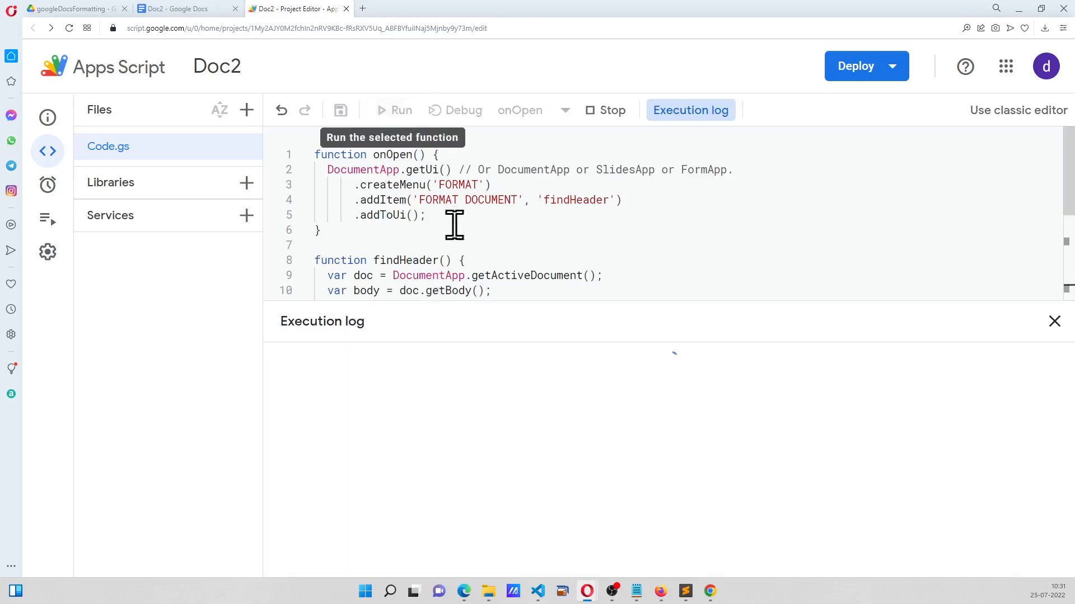
{"action": "left_click", "coordinate": [585, 591]}
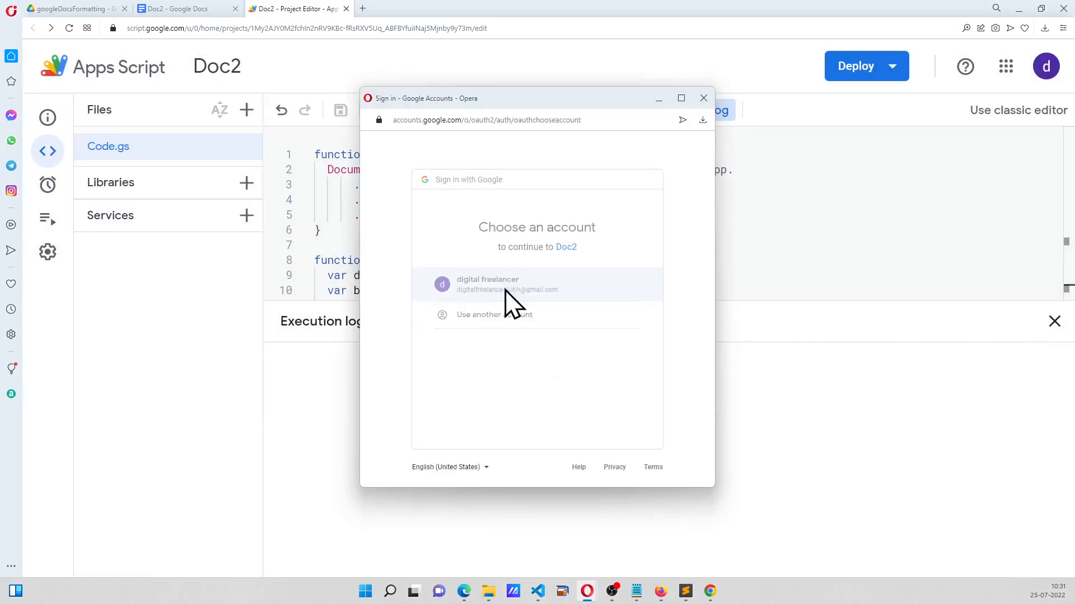
{"action": "left_click", "coordinate": [506, 284]}
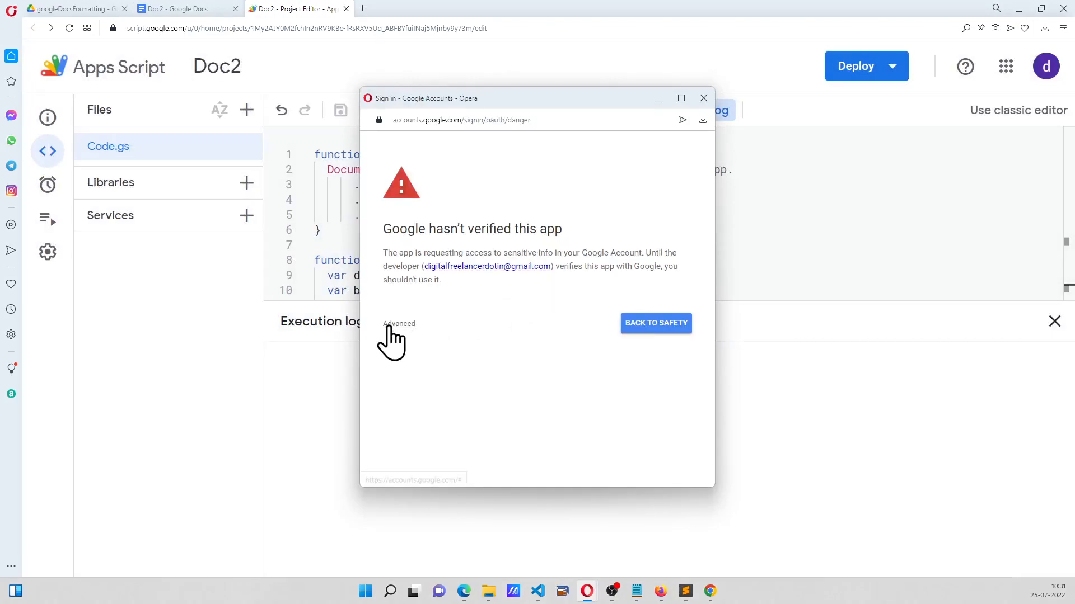
{"action": "left_click", "coordinate": [399, 323]}
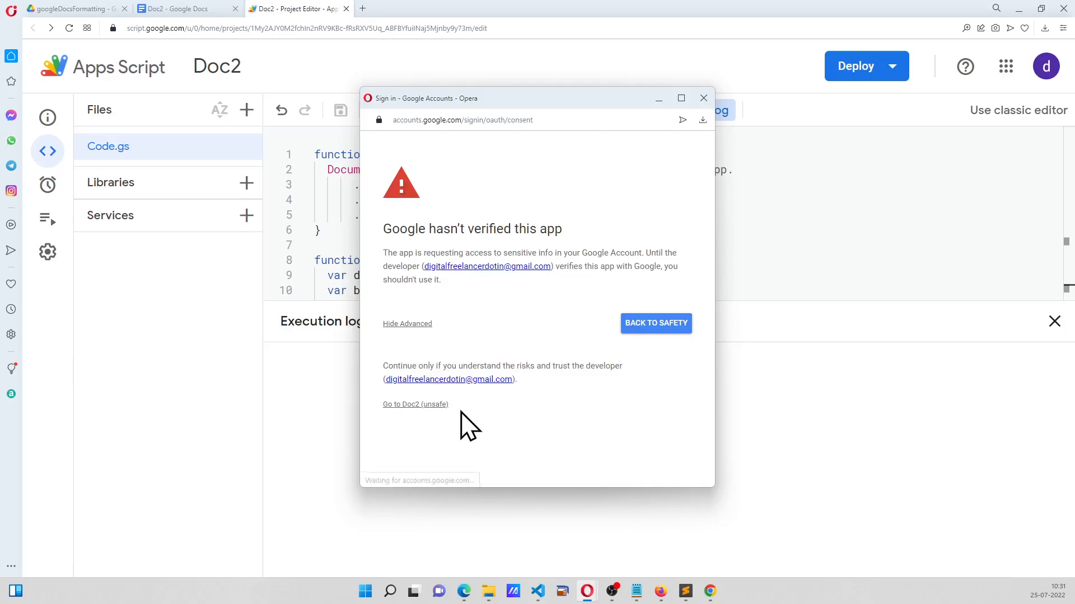
{"action": "left_click", "coordinate": [414, 404]}
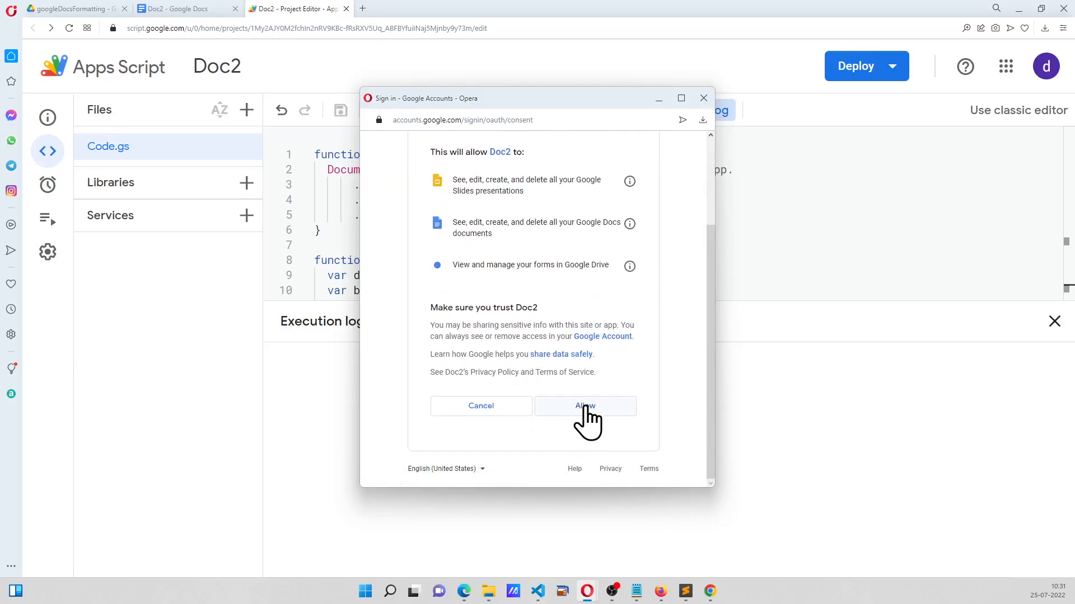
{"action": "left_click", "coordinate": [584, 405]}
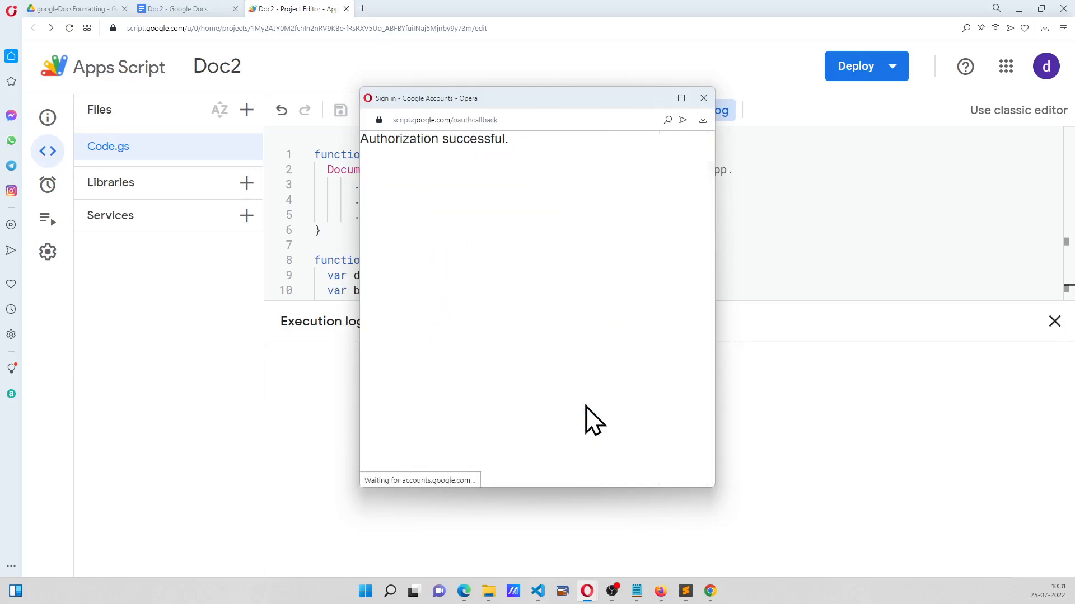
{"action": "left_click", "coordinate": [703, 98]}
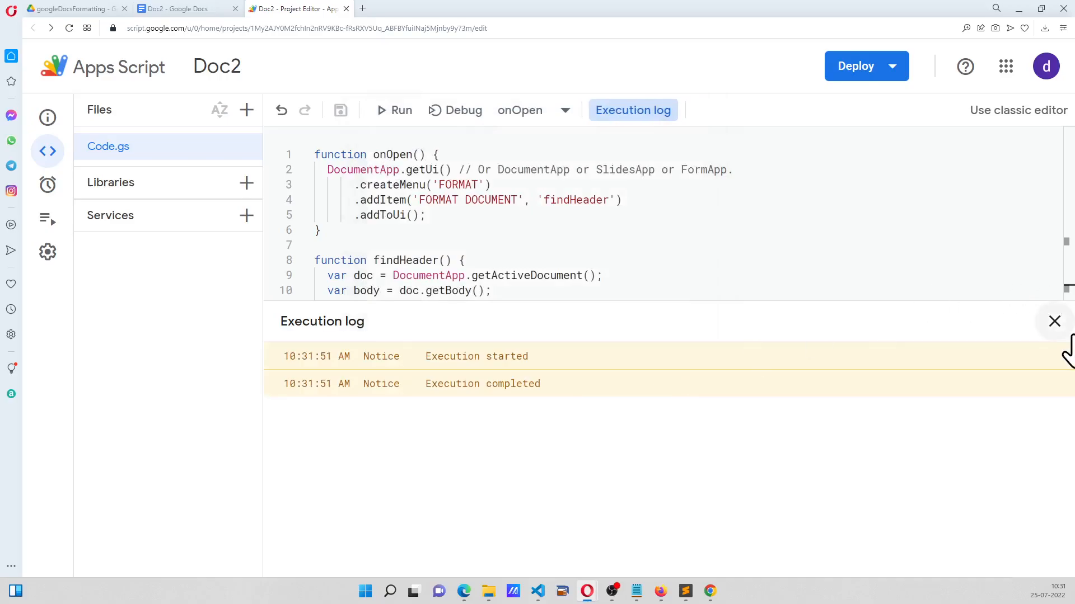
Close the Execution log and return to the top of the Doc2 article
{"action": "left_click", "coordinate": [175, 7]}
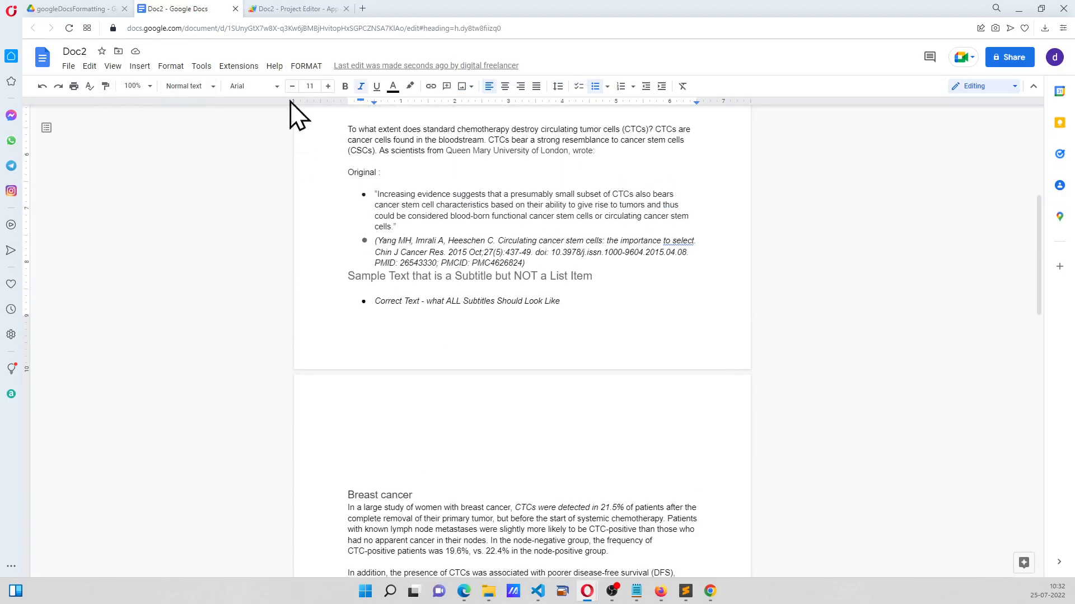
{"action": "left_click", "coordinate": [295, 8]}
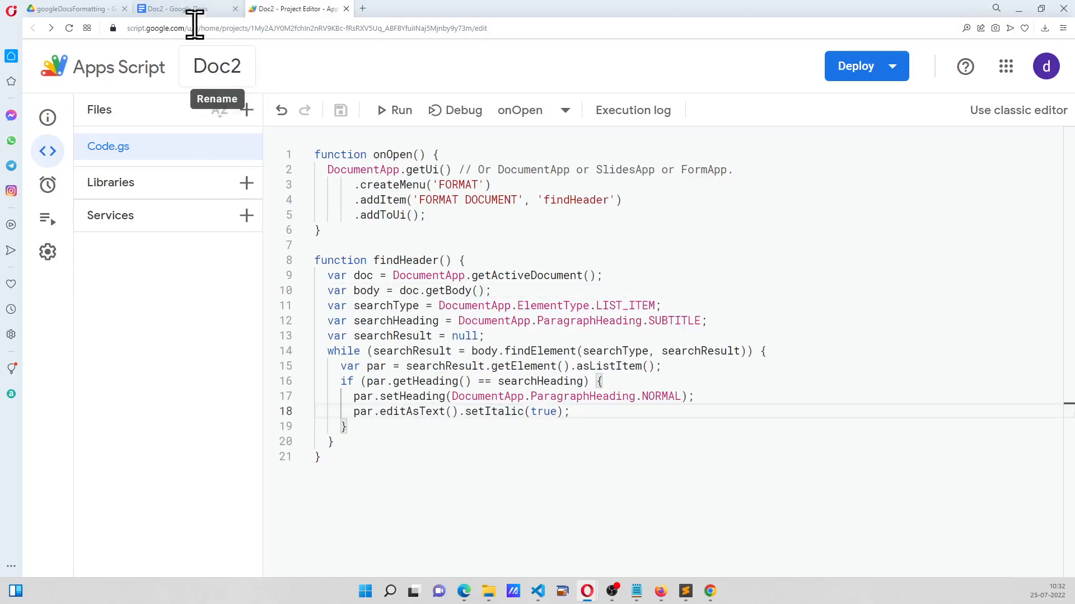
{"action": "left_click", "coordinate": [181, 8]}
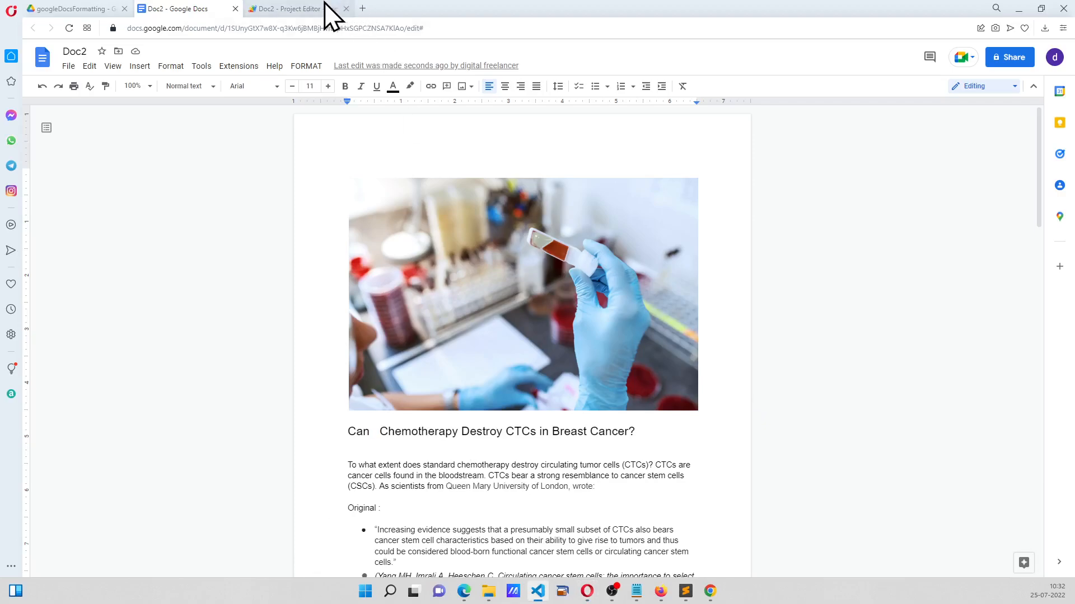
Add replaceText('\\s*', ' ') and a removeEmptyParagraphs() call to findHeader, then save
{"action": "left_click", "coordinate": [288, 8]}
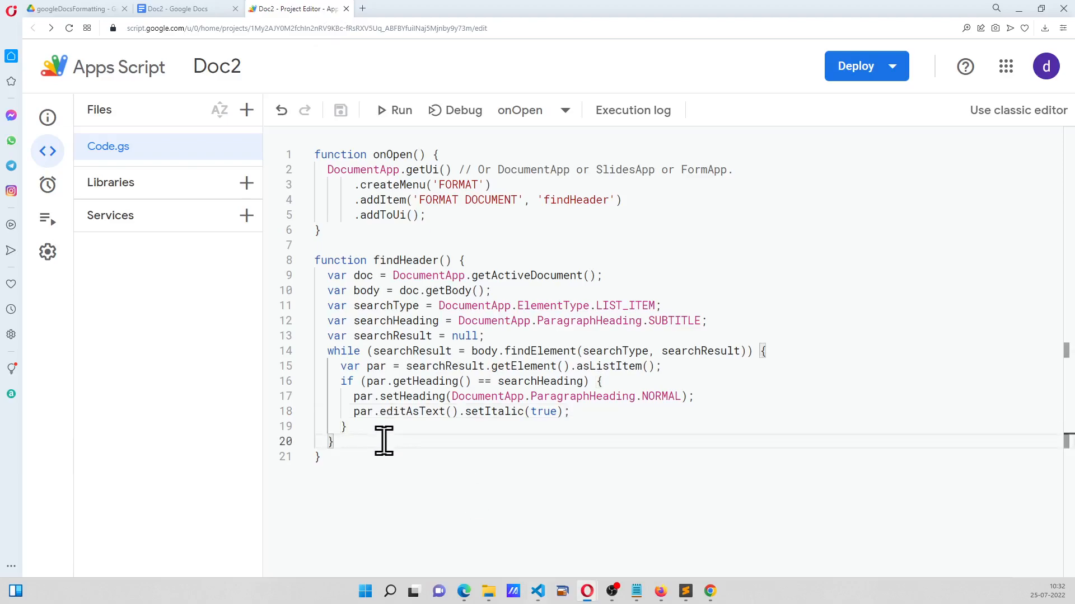
{"action": "type", "text": "body.editAsText().replaceText('\\\\s*', ' ');"}
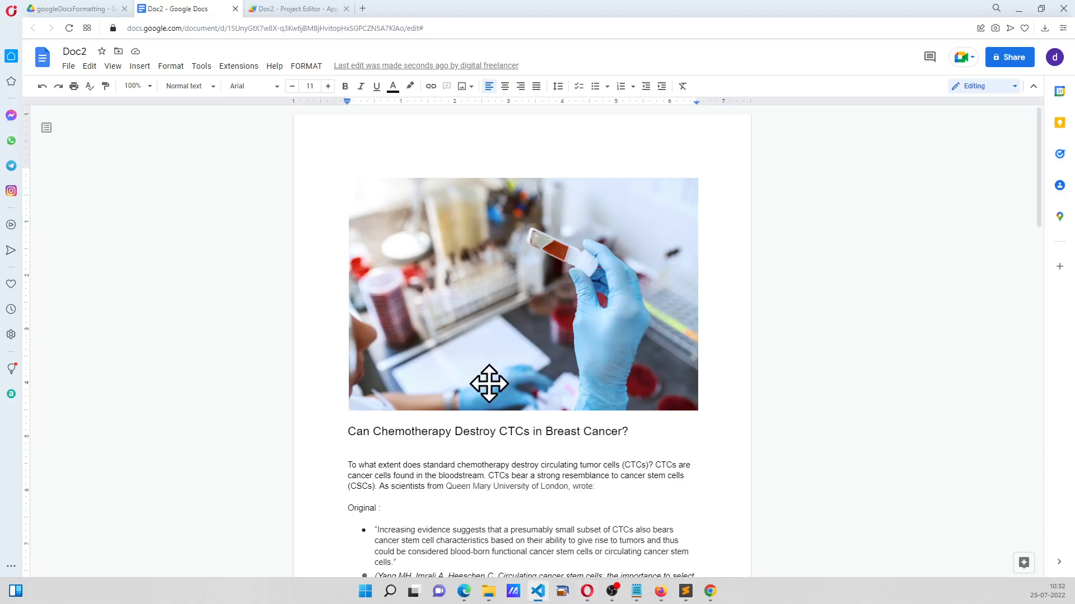
{"action": "left_click", "coordinate": [296, 8]}
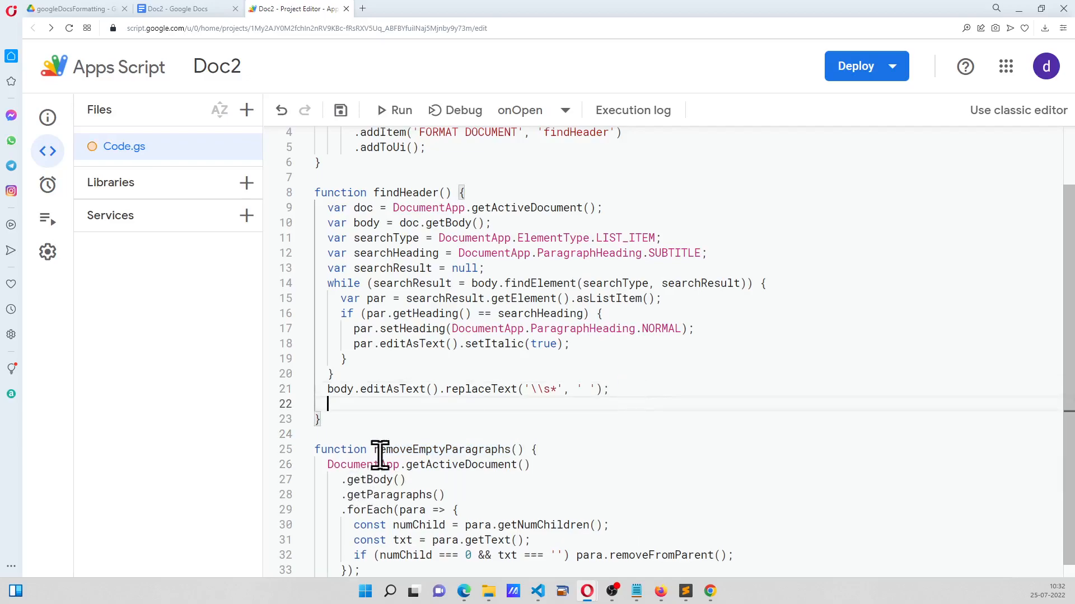
{"action": "double_click", "coordinate": [446, 449]}
{"action": "type", "text": "removeEmptyParagraphs("}
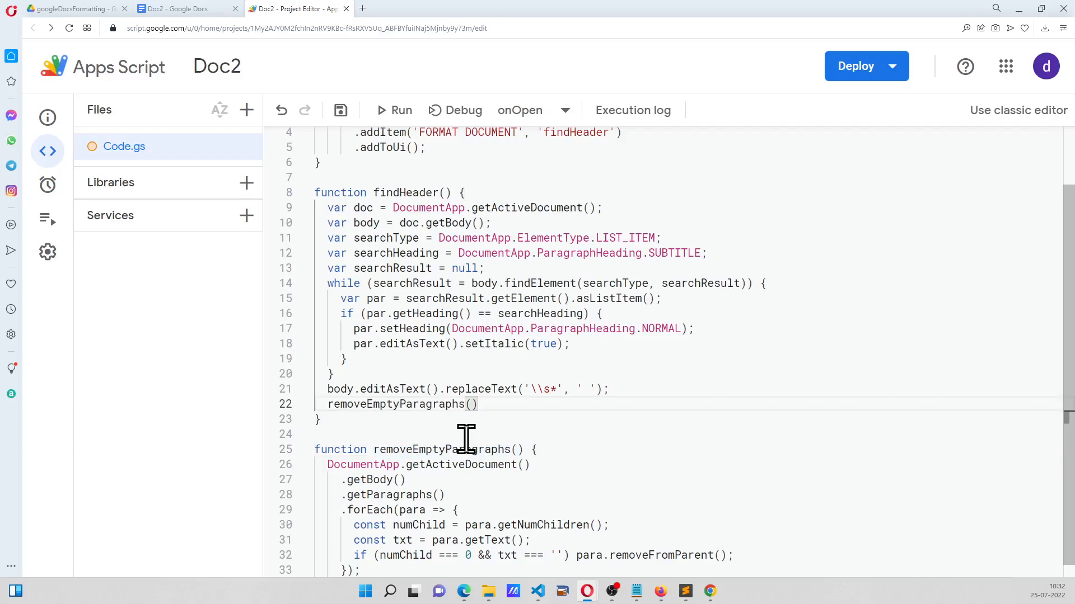
{"action": "type", "text": ";"}
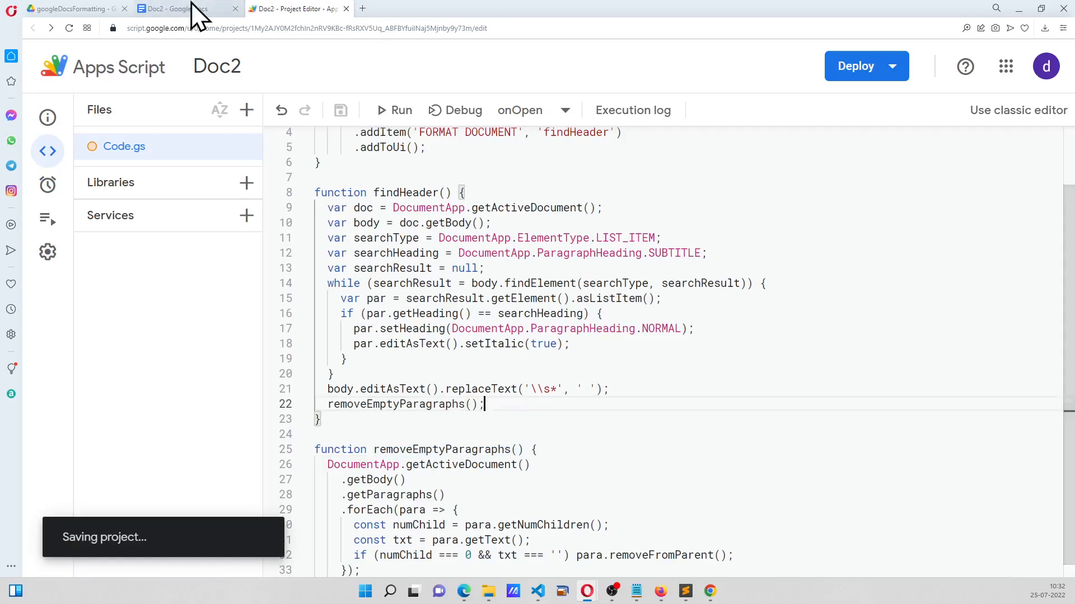
Run FORMAT > FORMAT DOCUMENT on the Doc2 article and check the script editor for the exception
{"action": "left_click", "coordinate": [175, 8]}
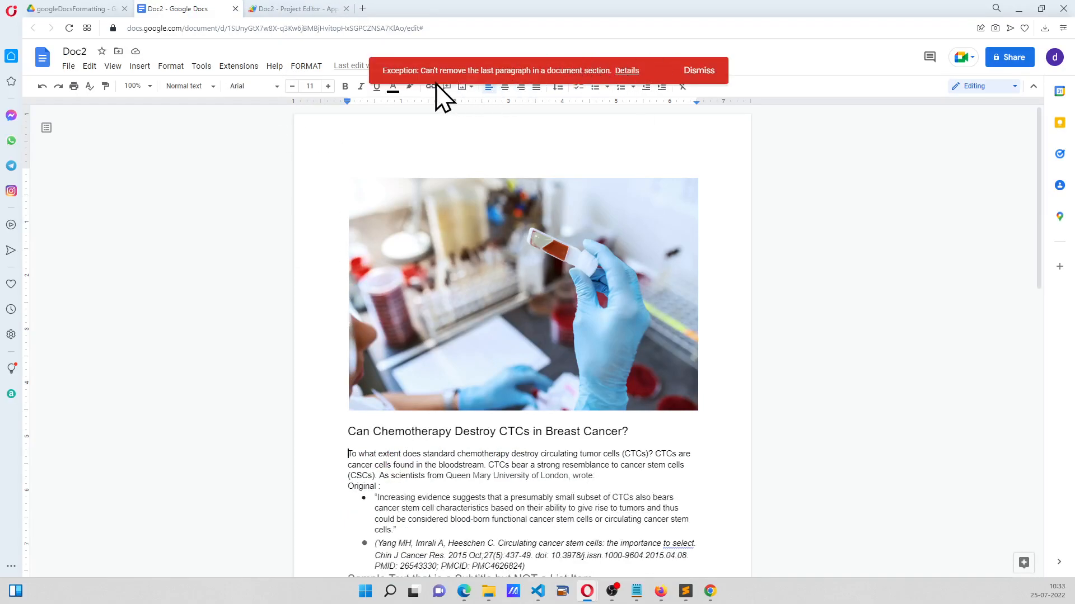
{"action": "left_click", "coordinate": [699, 70]}
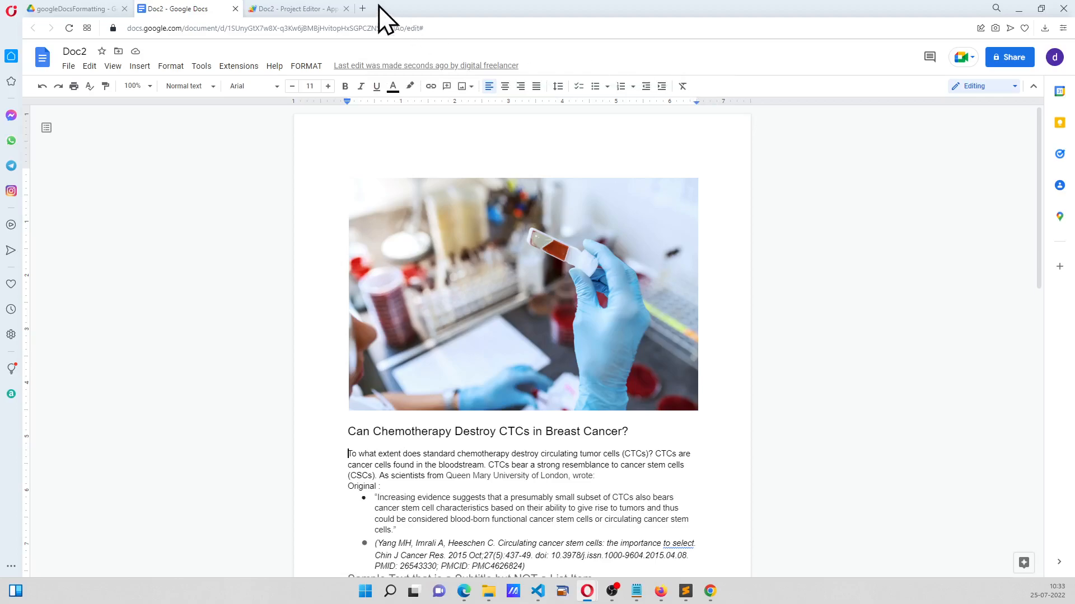
{"action": "left_click", "coordinate": [294, 7]}
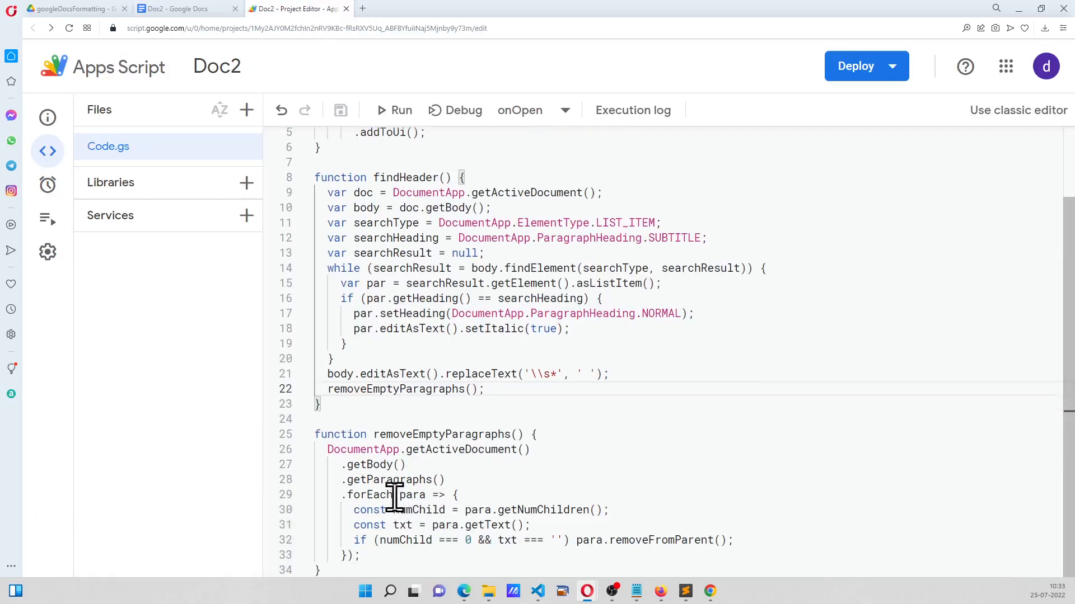
{"action": "double_click", "coordinate": [370, 495]}
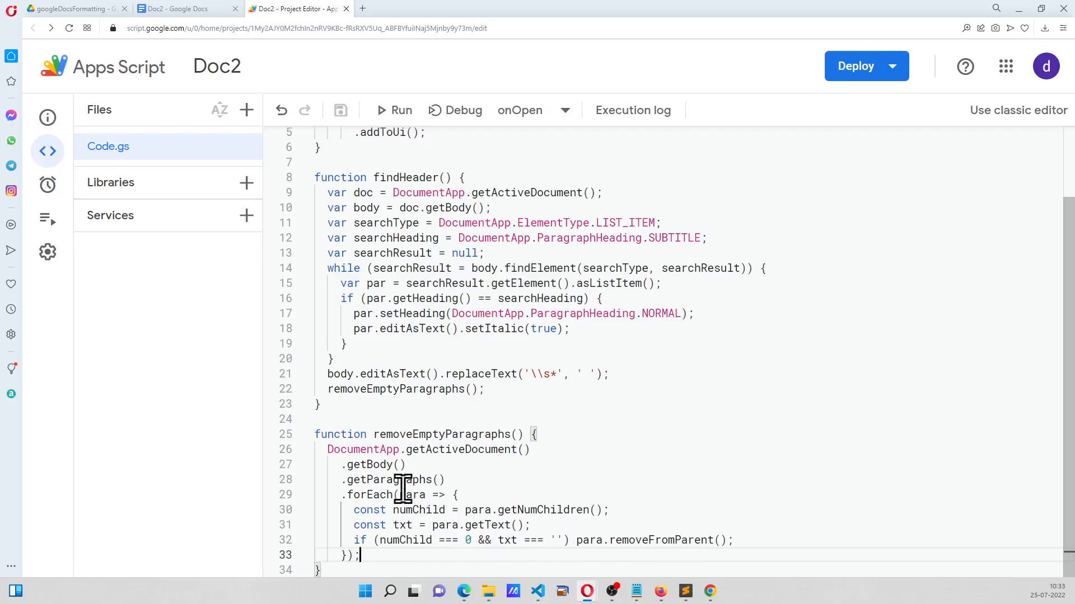
Review the tightened spacing and italicized subtitle bullets in the article, then return to the script
{"action": "left_click", "coordinate": [179, 8]}
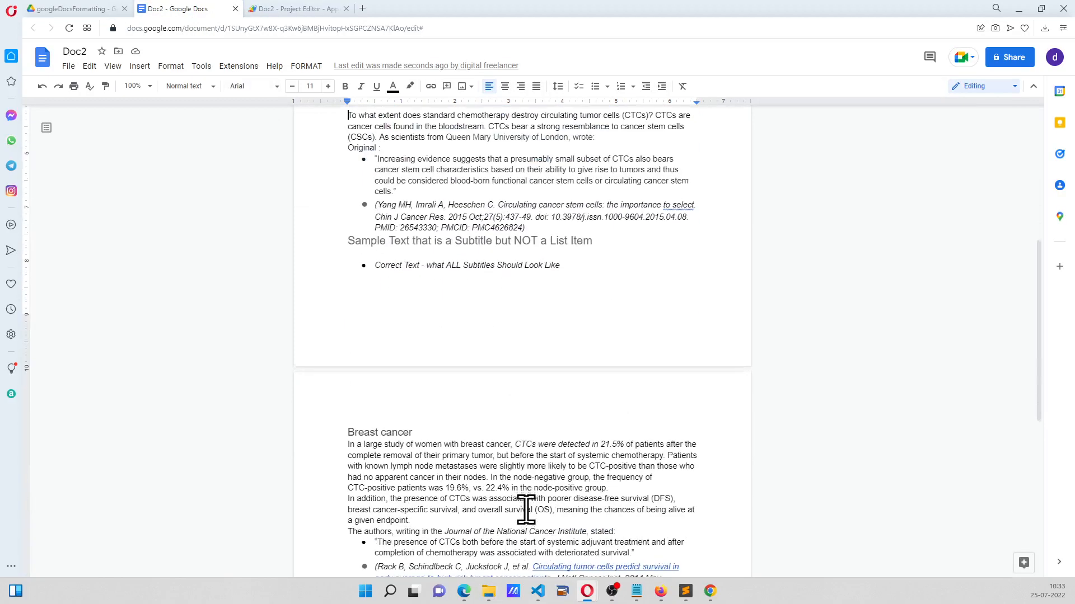
{"action": "scroll", "scroll_direction": "down", "scroll_amount": 3}
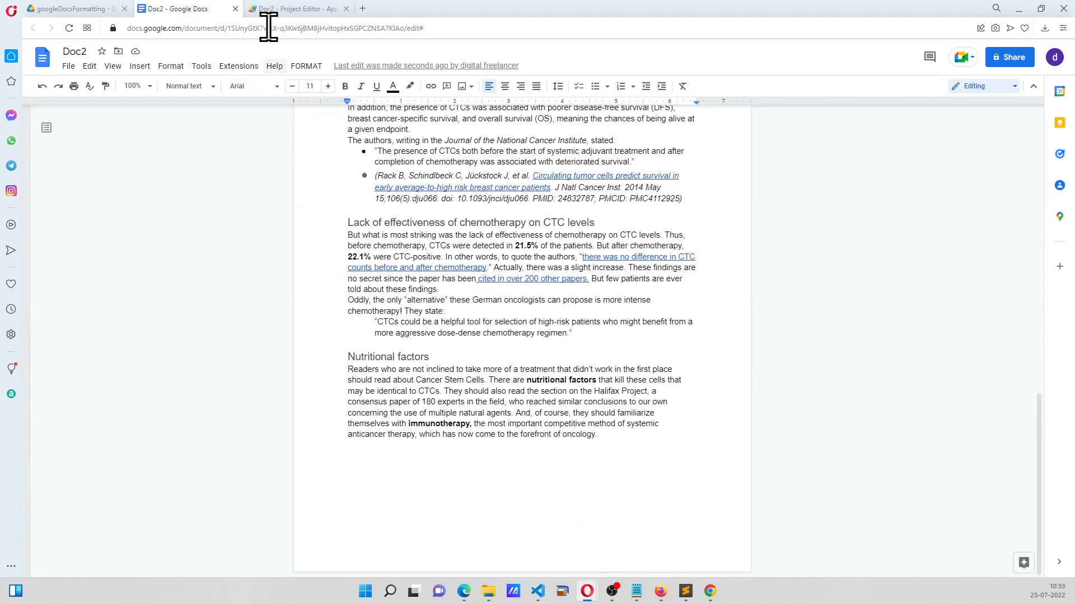
{"action": "left_click", "coordinate": [298, 7]}
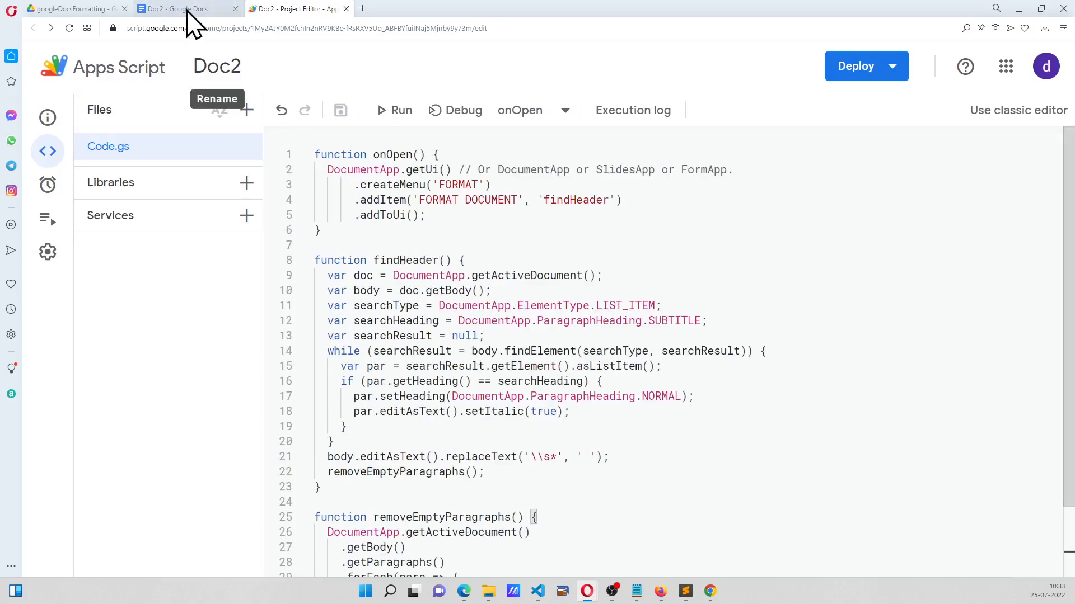
Rerun FORMAT DOCUMENT on the restored article with setItalic commented out and review the result
{"action": "left_click", "coordinate": [185, 8]}
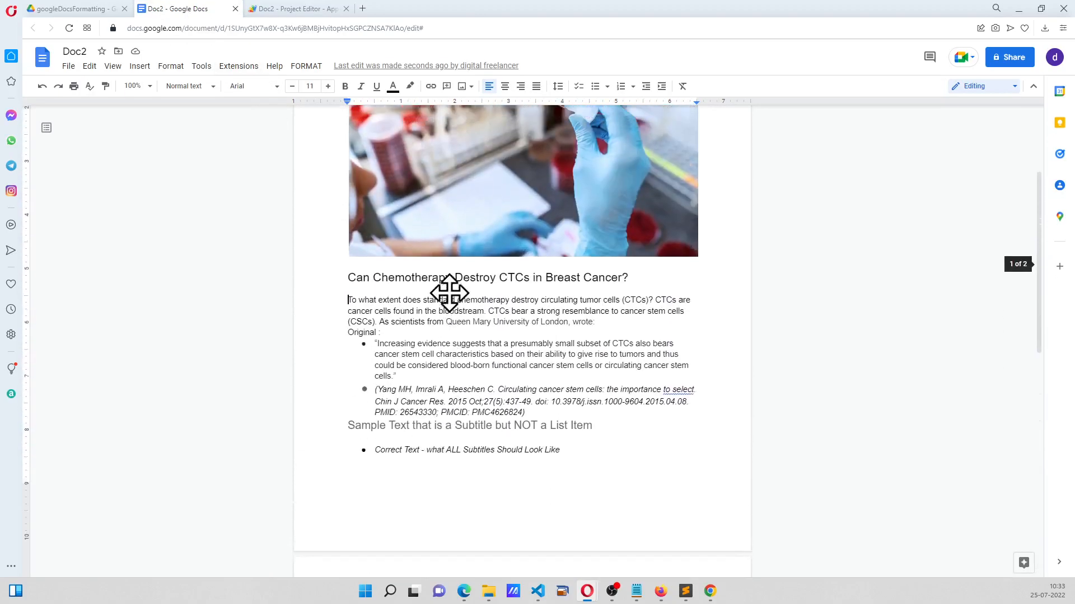
{"action": "left_click", "coordinate": [298, 8]}
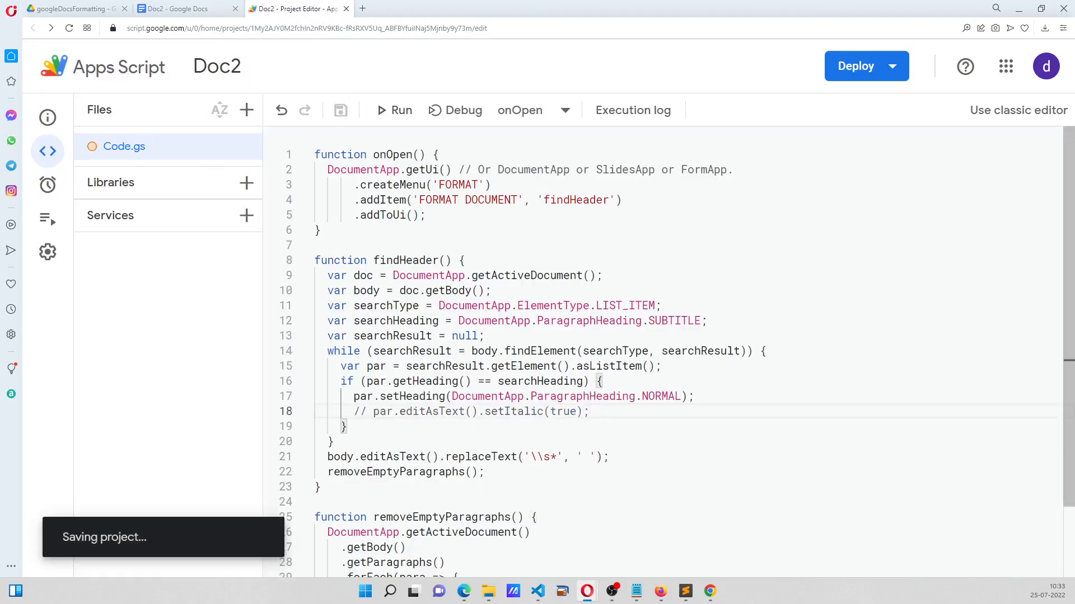
{"action": "left_click", "coordinate": [179, 8]}
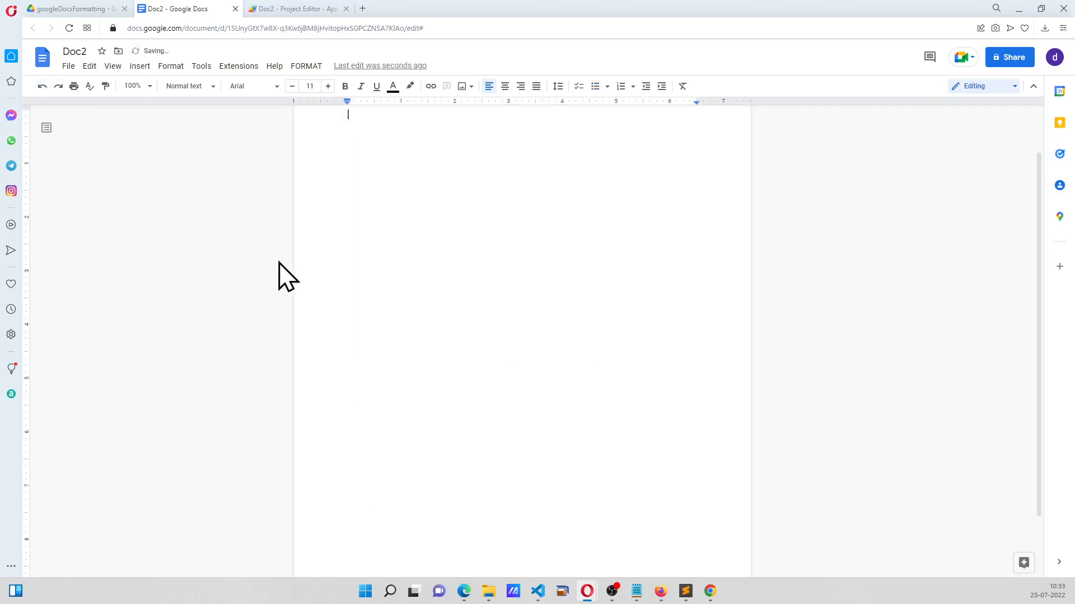
{"action": "scroll", "scroll_direction": "down", "scroll_amount": 3}
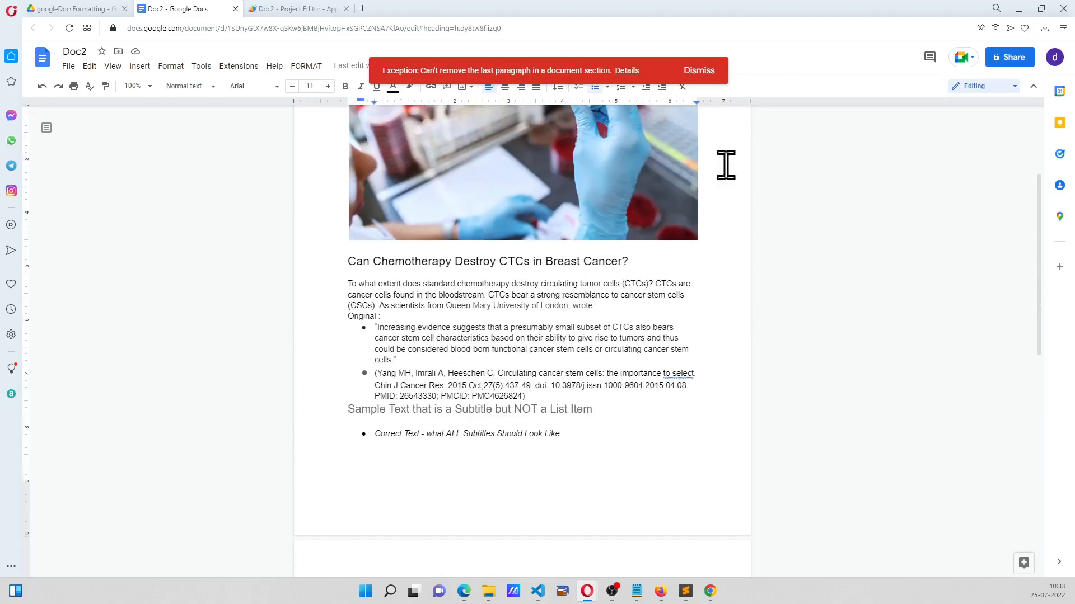
{"action": "left_click", "coordinate": [298, 8]}
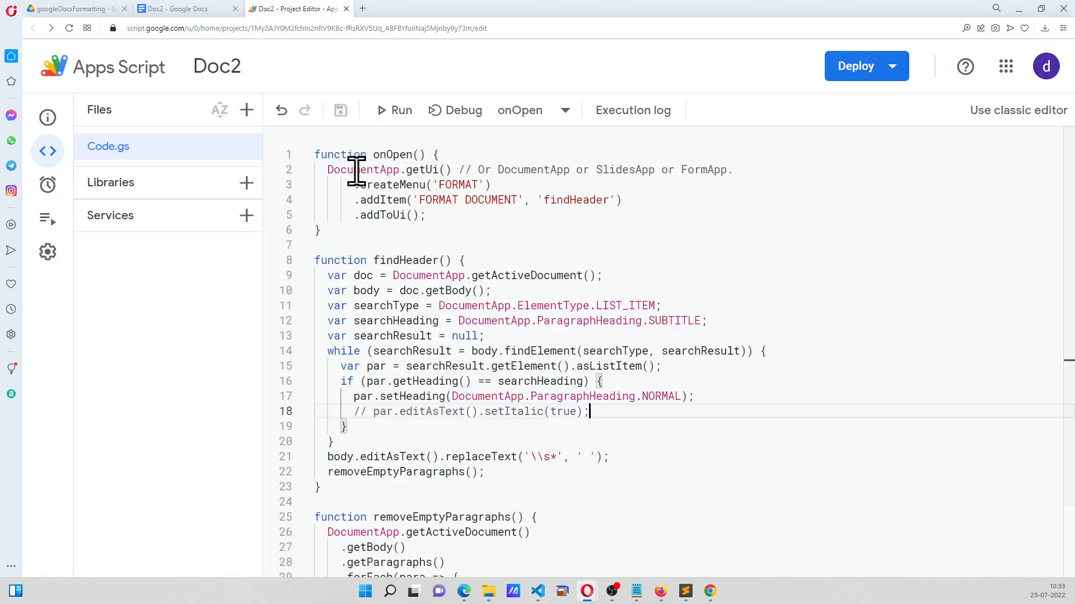